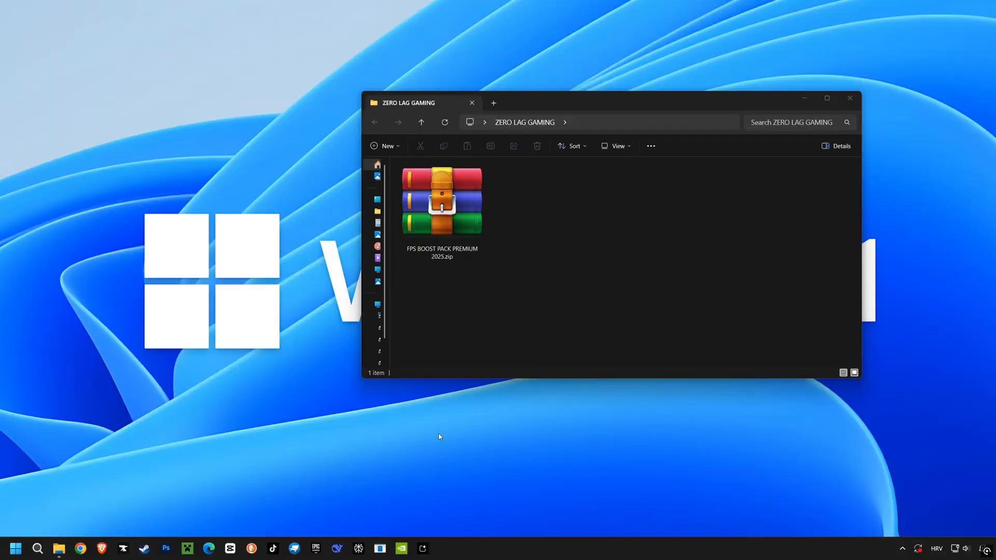
Scan the FPS BOOST PACK PREMIUM 2025.zip archive with Windows Defender, finding no threats
double_click(441, 200)
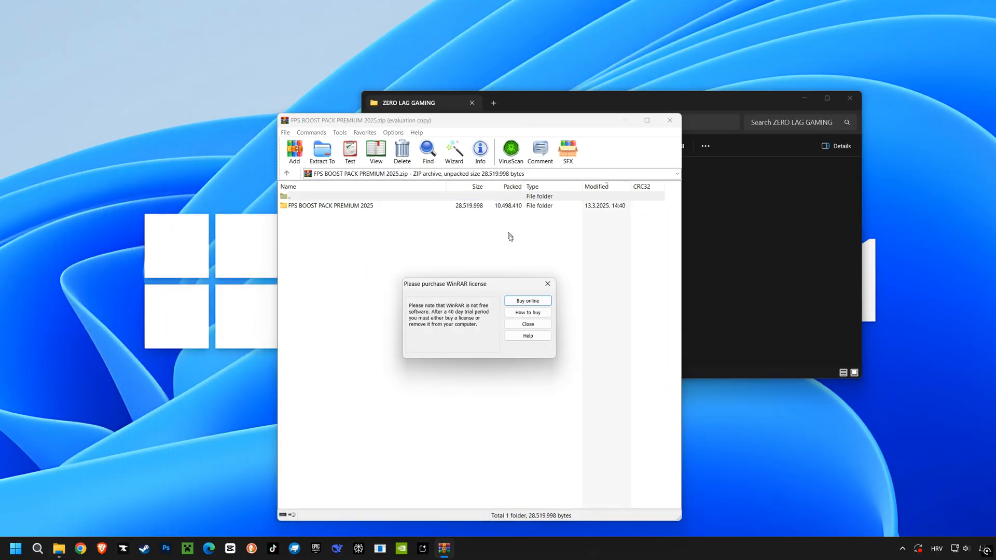
click(526, 324)
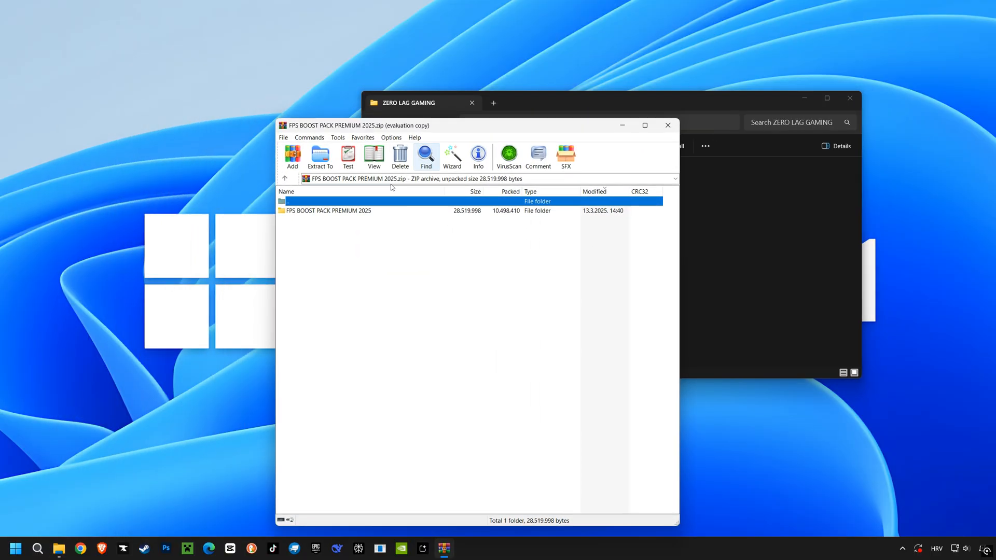
click(509, 156)
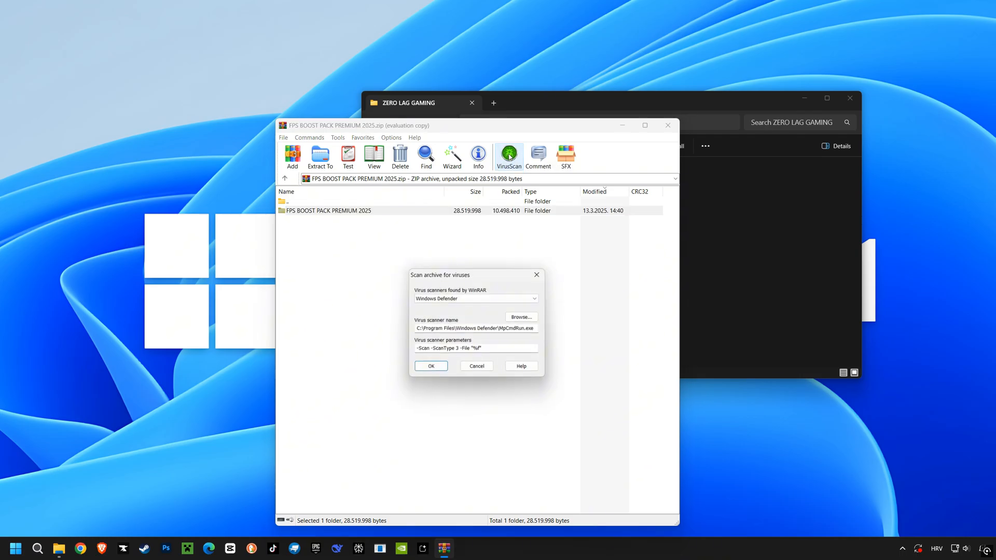
click(430, 365)
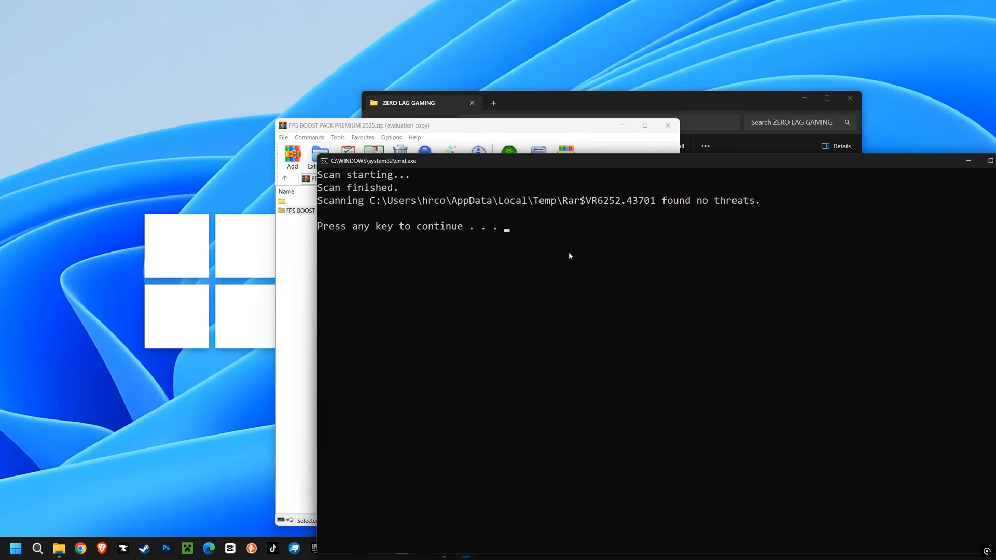
key(enter)
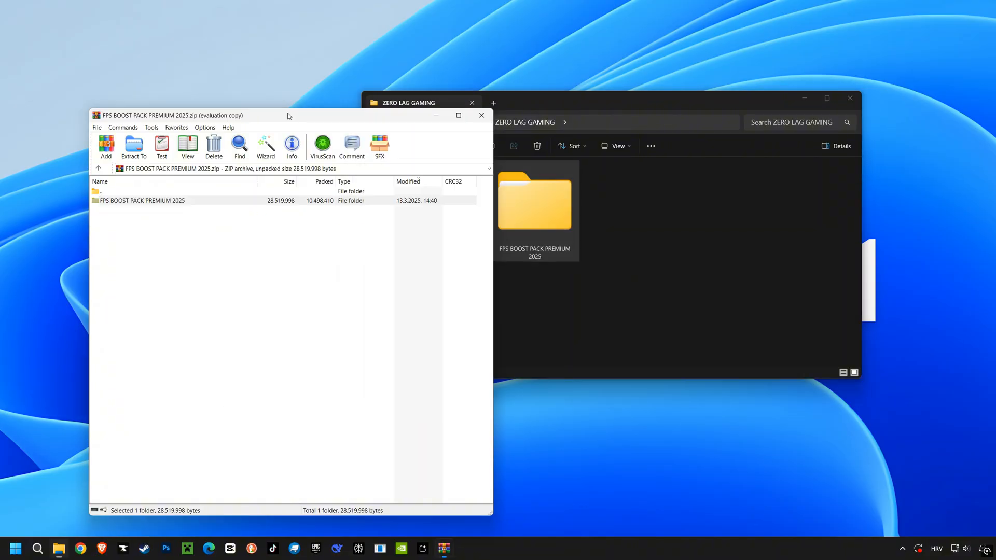
Open the boost pack's WINDOWS 11 > 1 - START HERE folder
click(481, 115)
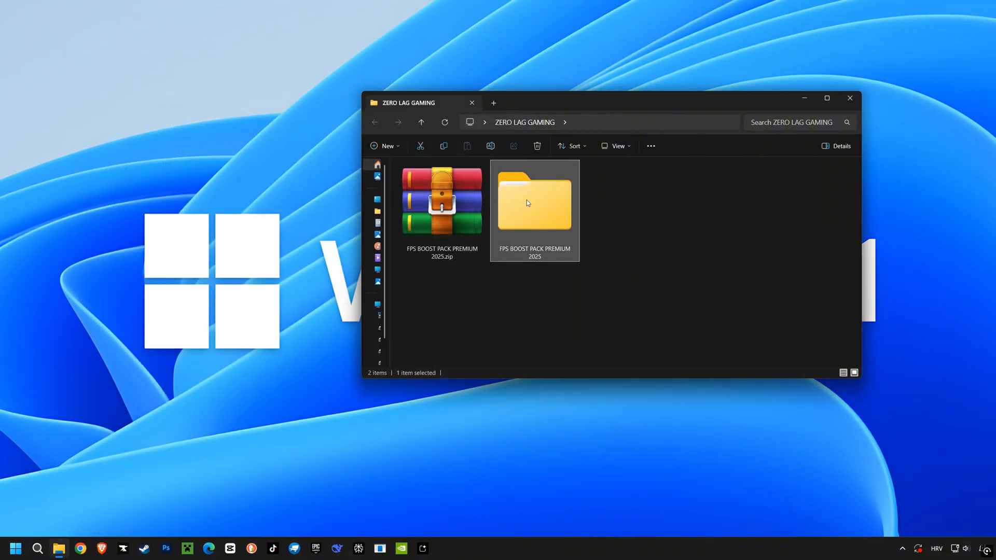
double_click(534, 200)
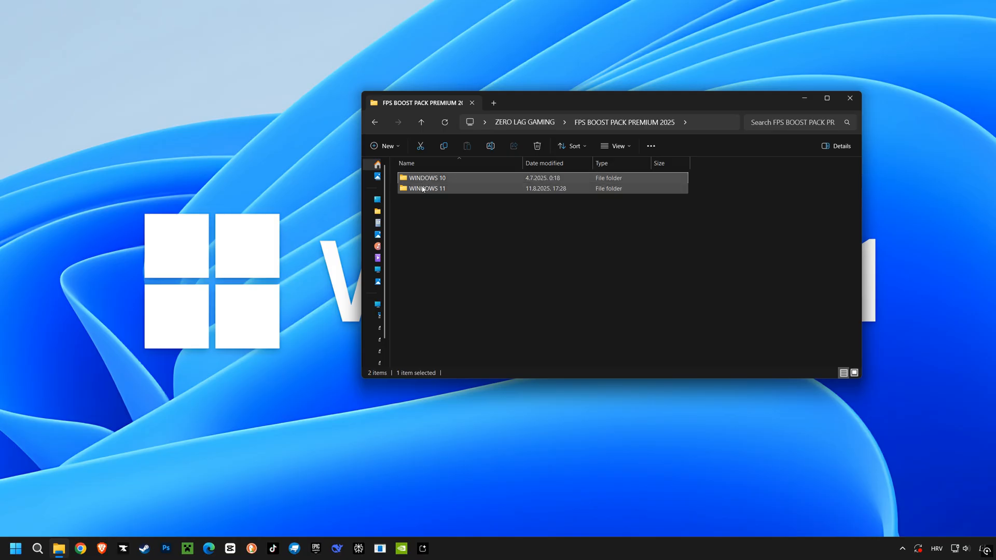
double_click(427, 188)
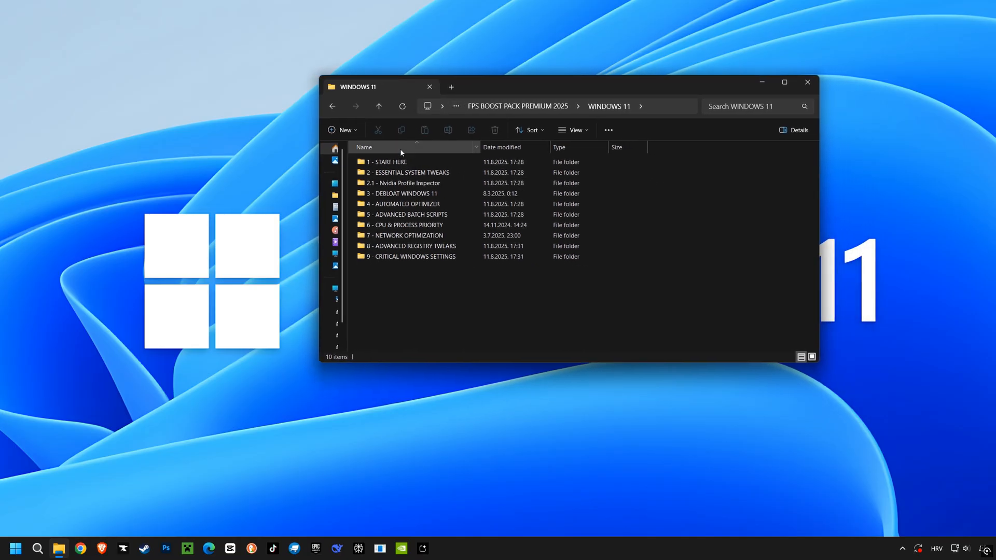
double_click(388, 162)
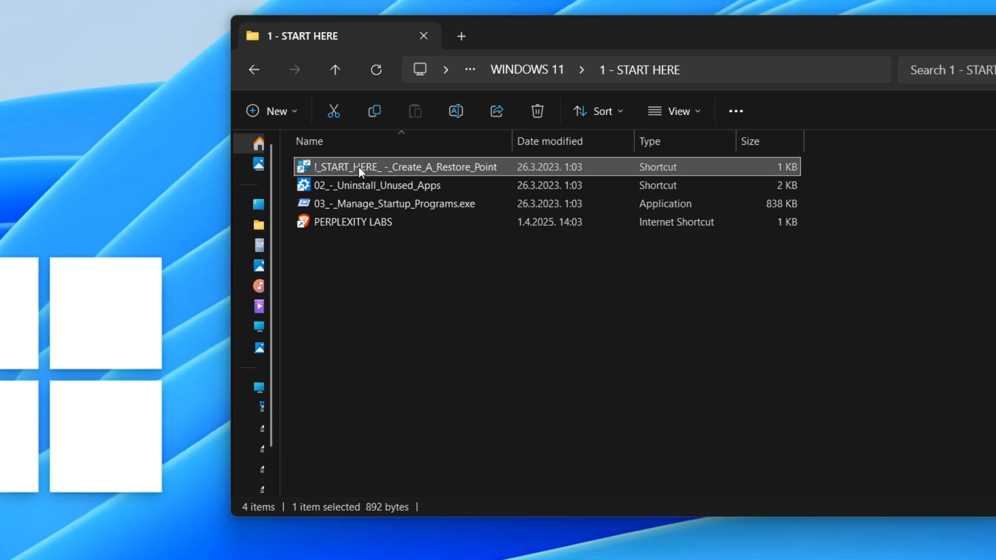
Create a C: drive restore point described as 'BEFORE windows optimization'
double_click(400, 167)
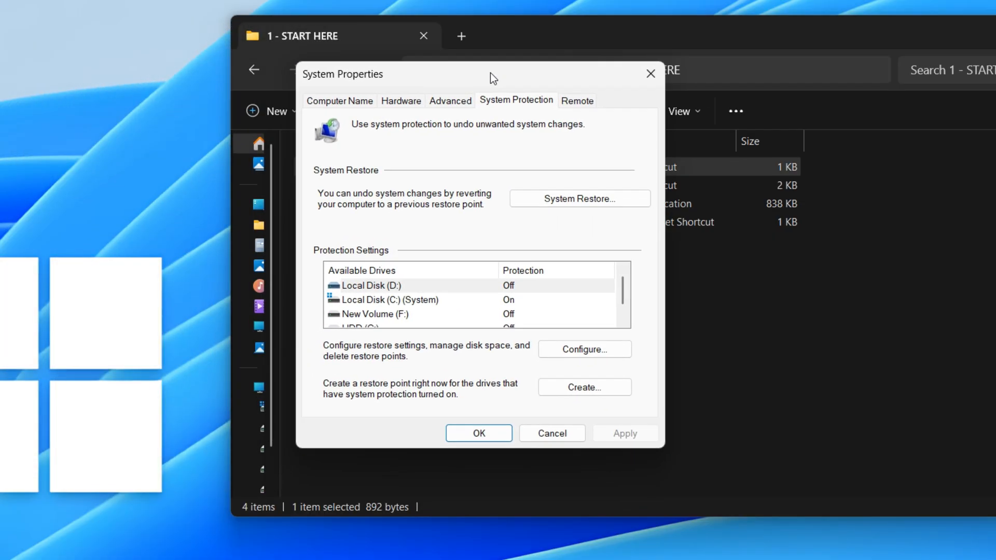
click(390, 299)
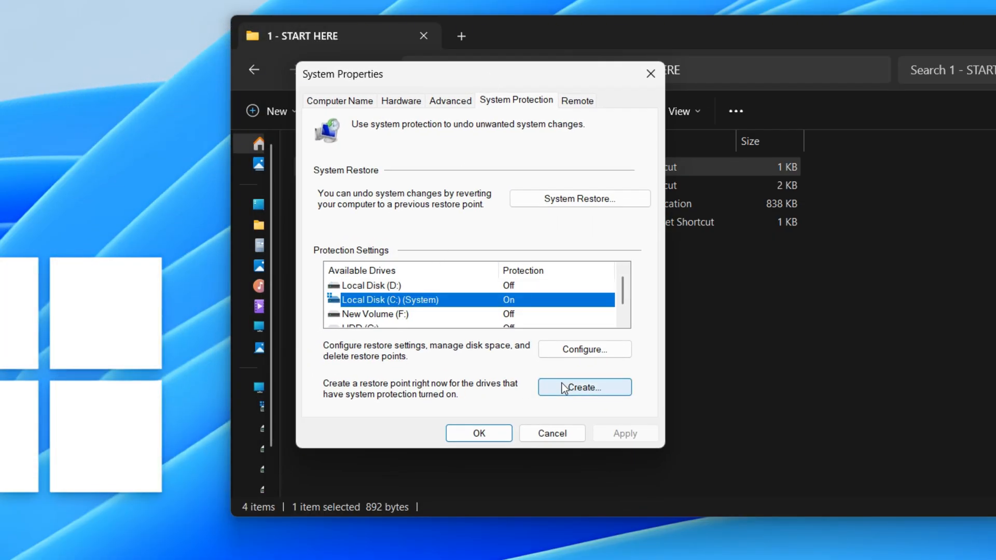
click(584, 386)
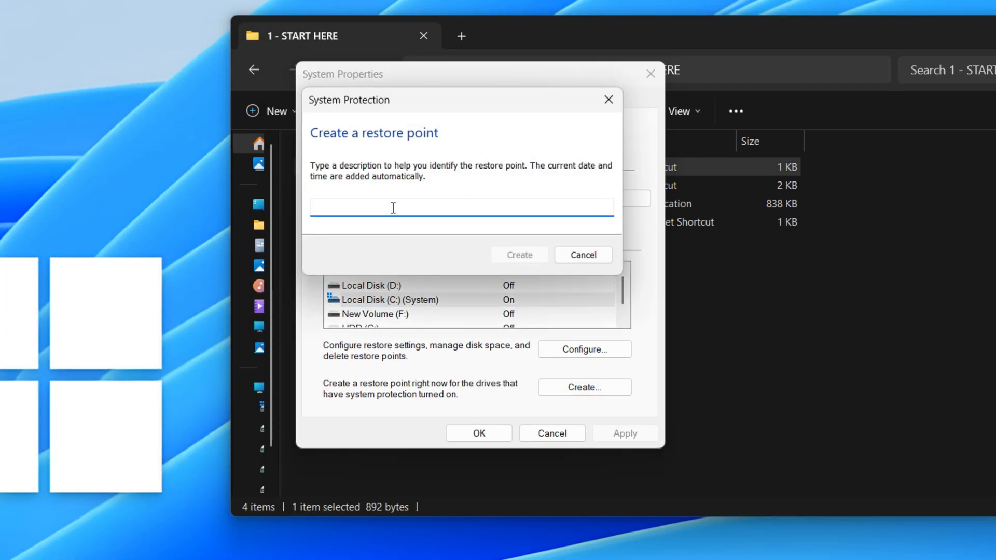
text(BEFORE)
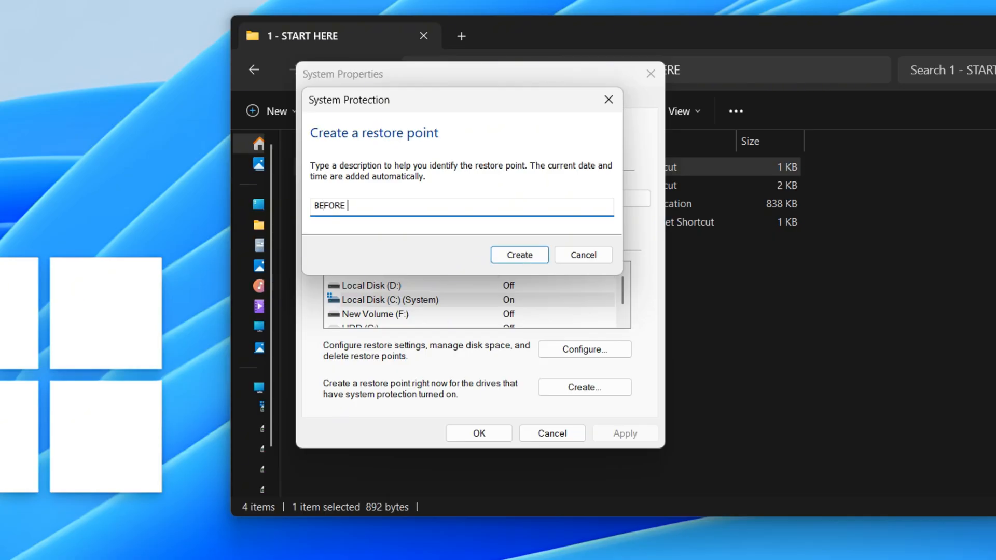
text(windows)
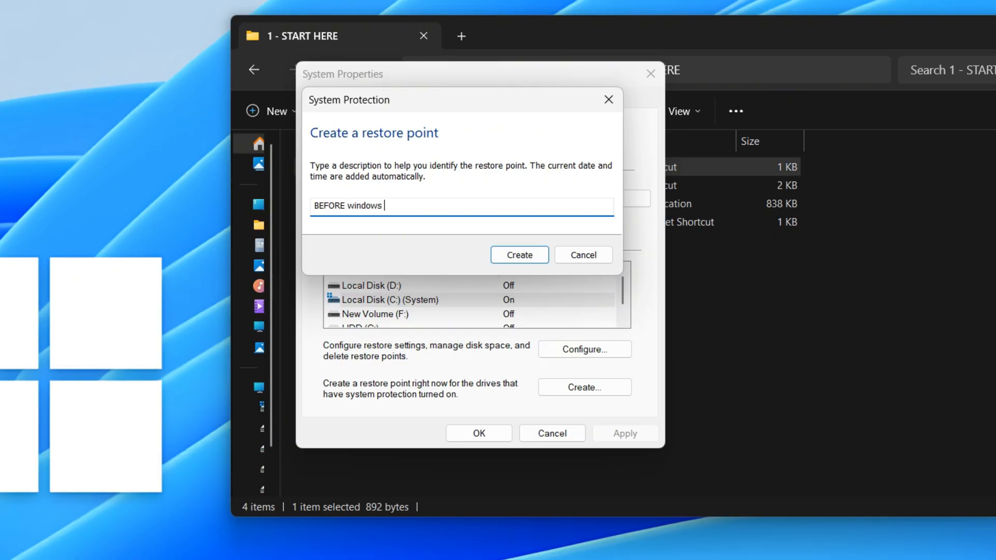
text(optimization)
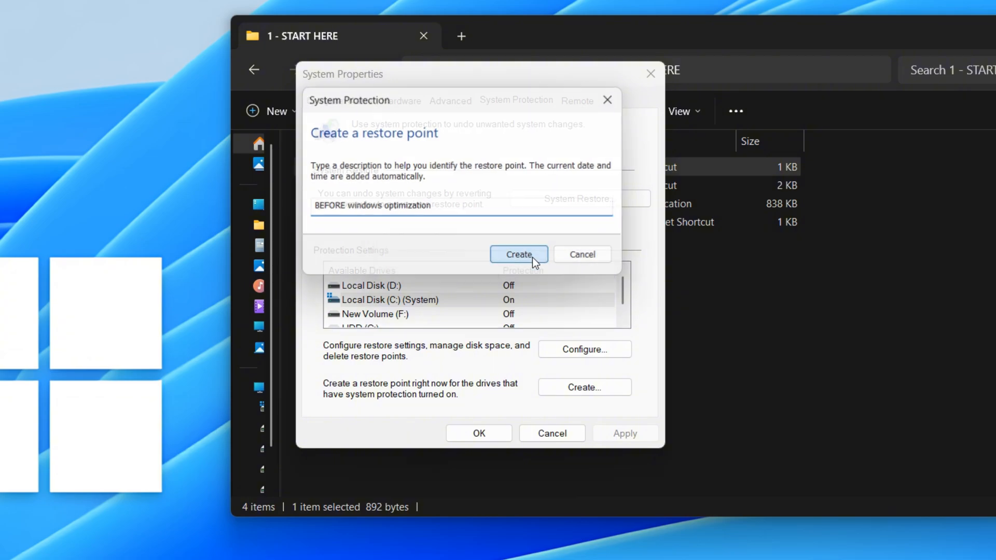
click(518, 254)
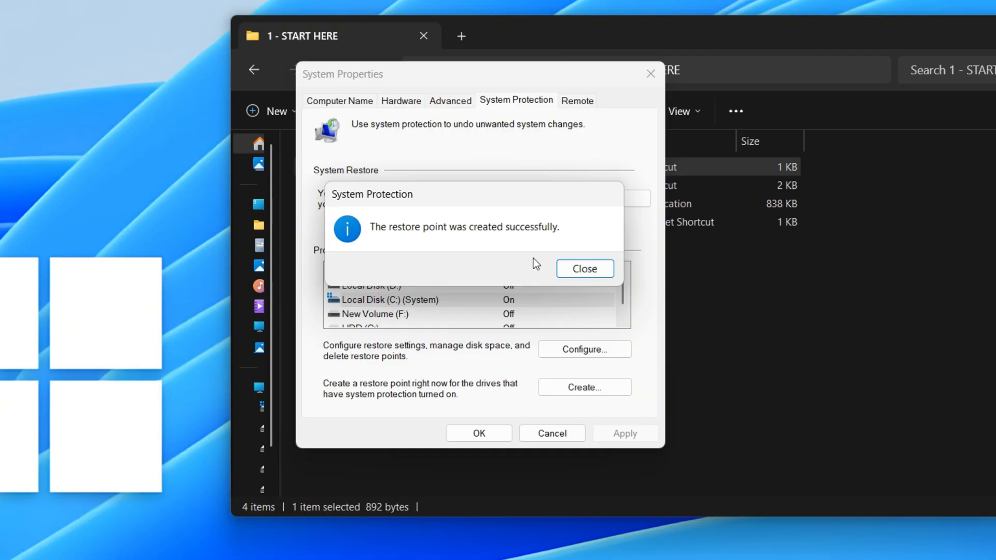
mouse_move(585, 268)
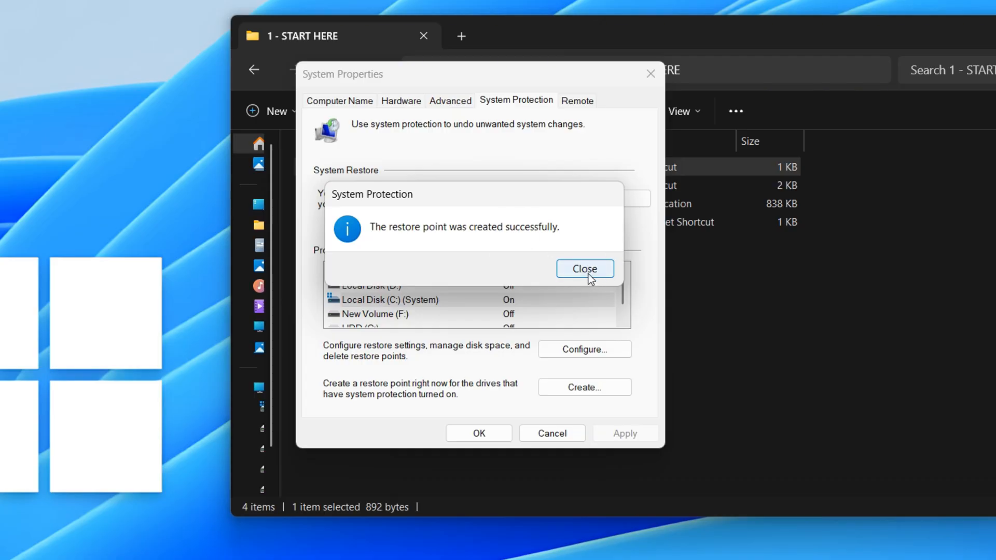
click(584, 268)
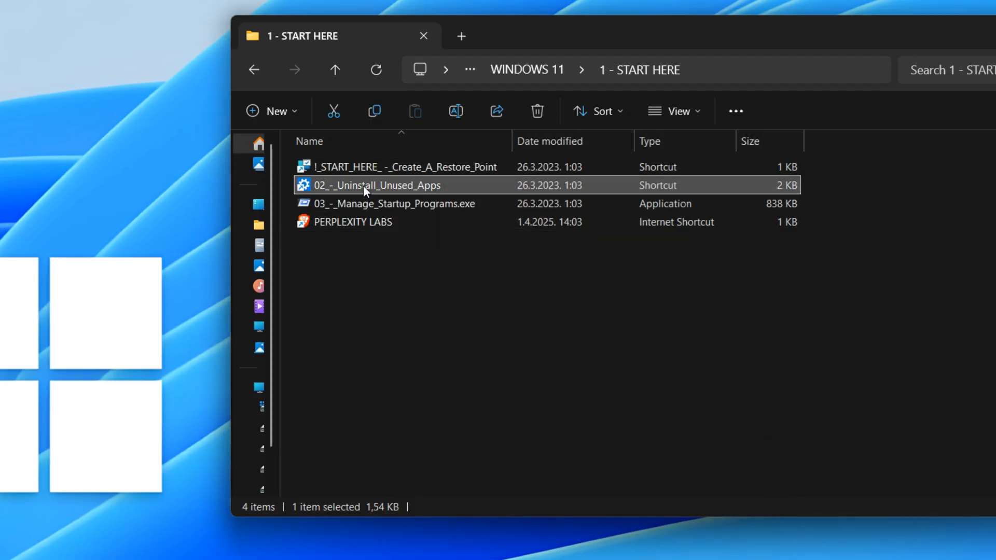
Open Installed apps from the 02_-_Uninstall_Unused_Apps shortcut, then close Settings
double_click(377, 184)
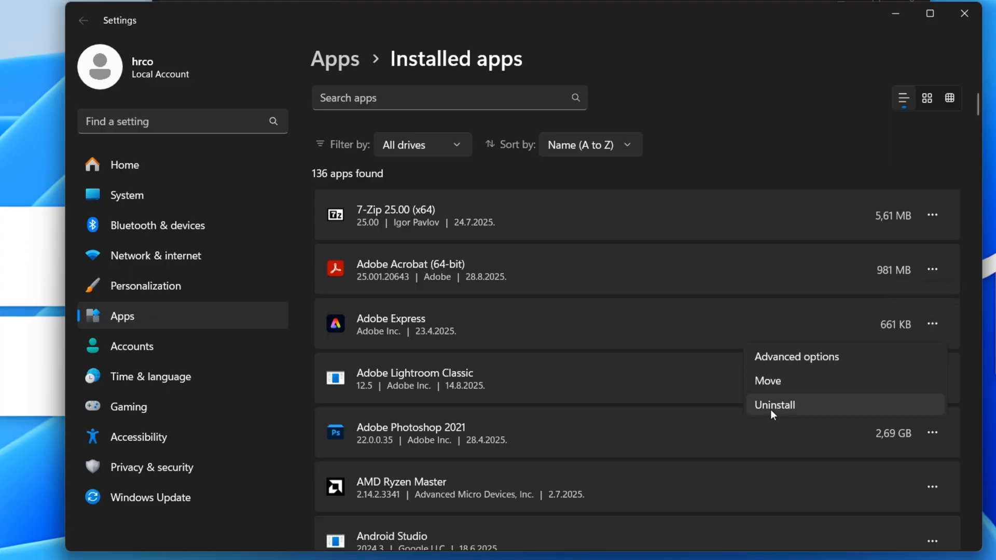
mouse_move(780, 408)
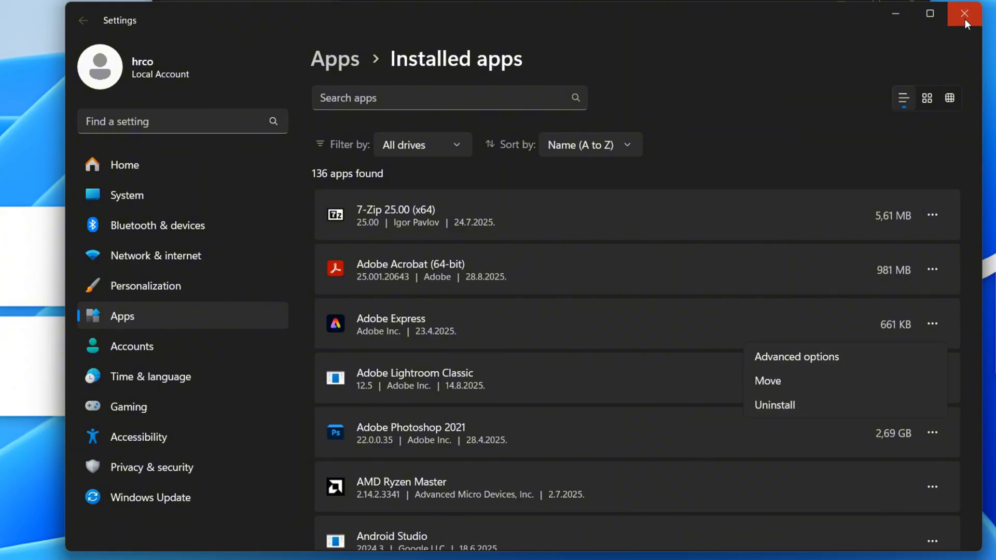
click(964, 14)
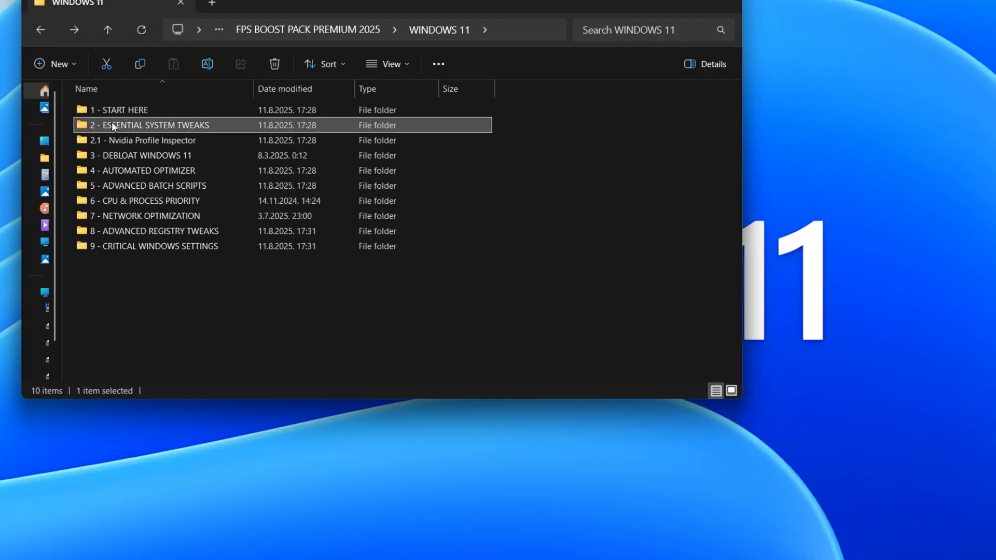
Run GPU_Optimizer, setting 38 games and 8 Shipping files to High Performance GPU
double_click(153, 125)
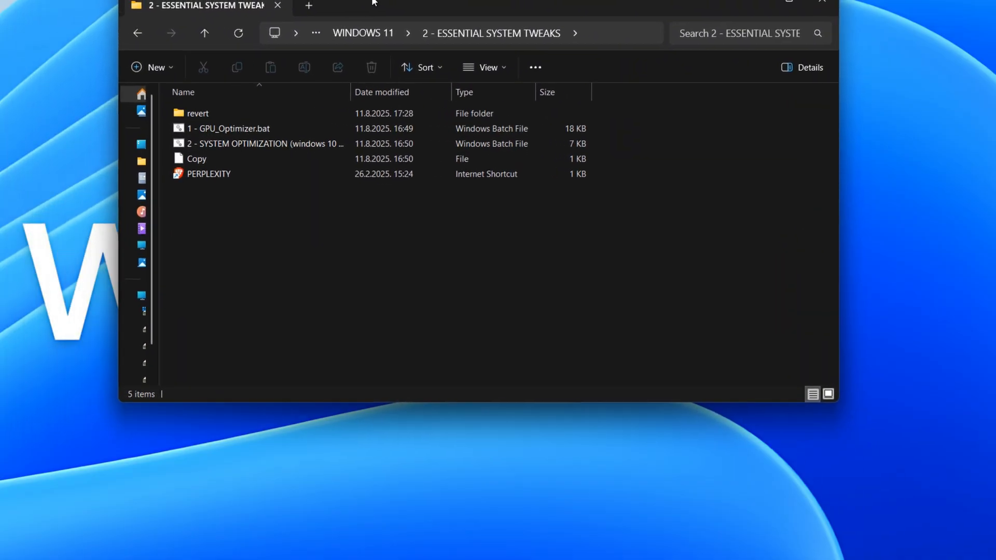
mouse_move(227, 128)
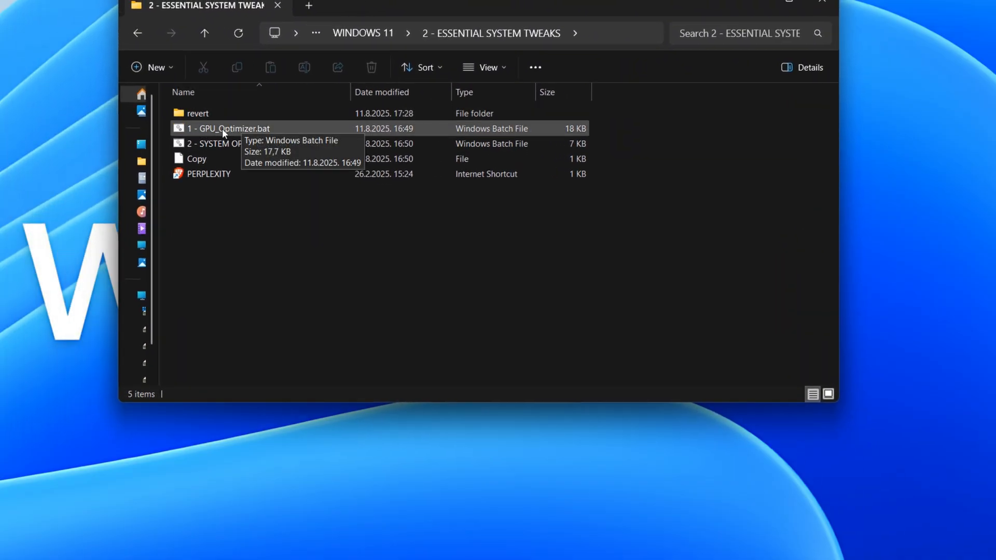
double_click(227, 128)
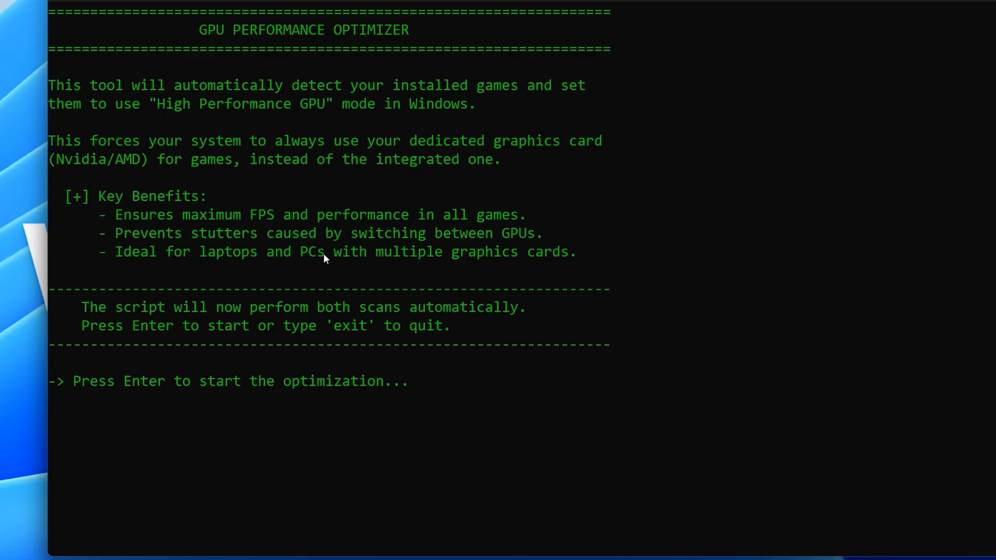
key(Enter)
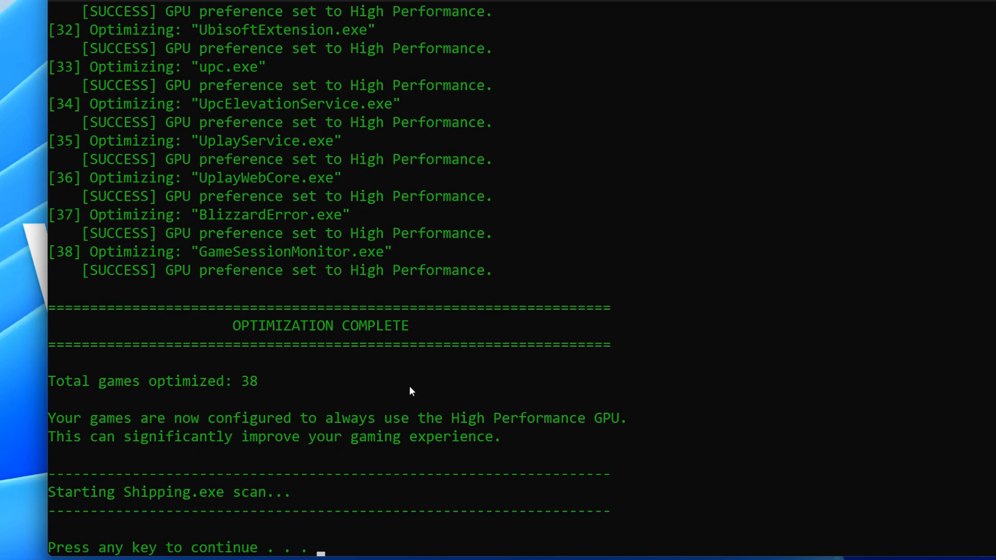
key(enter)
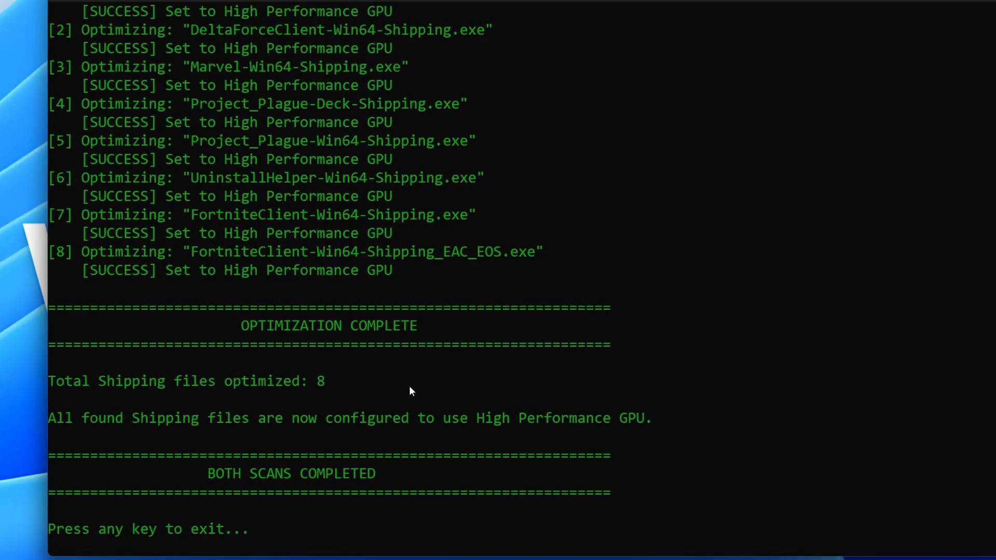
key(enter)
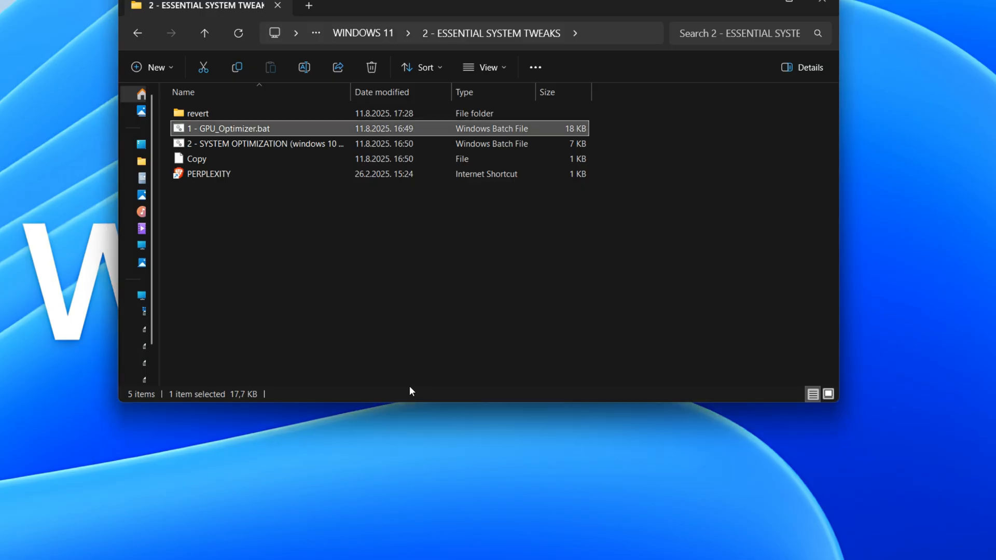
Launch the Full System Optimizer batch script
double_click(227, 128)
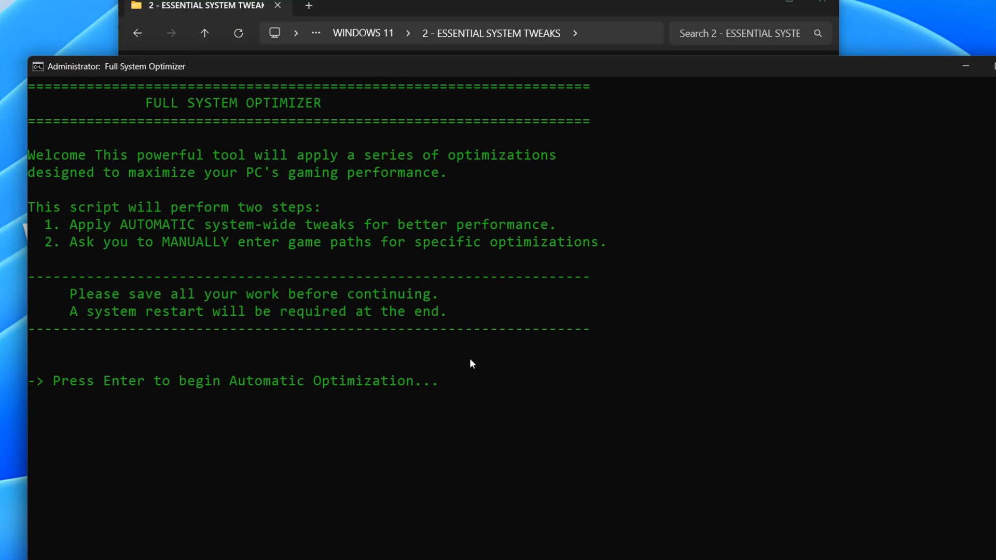
mouse_move(437, 379)
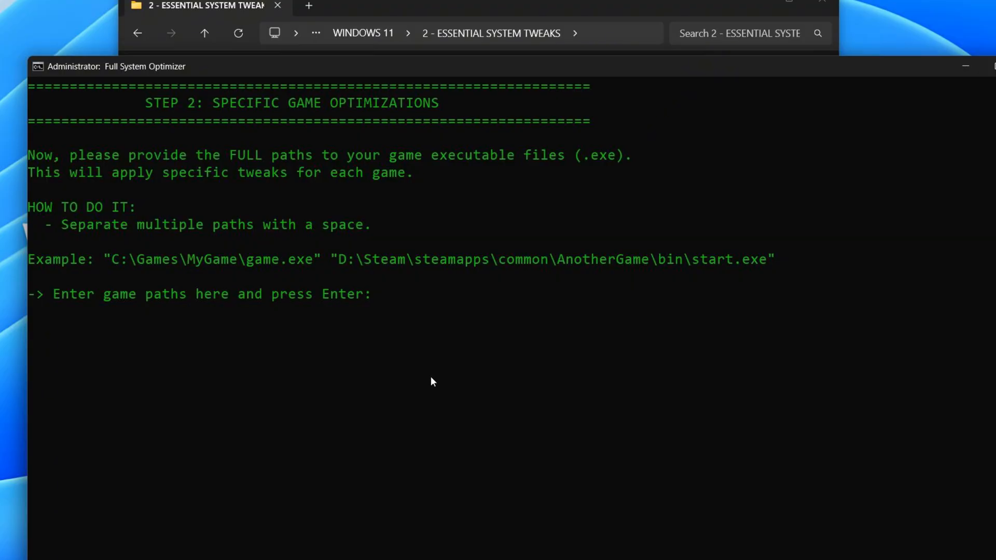
mouse_move(591, 70)
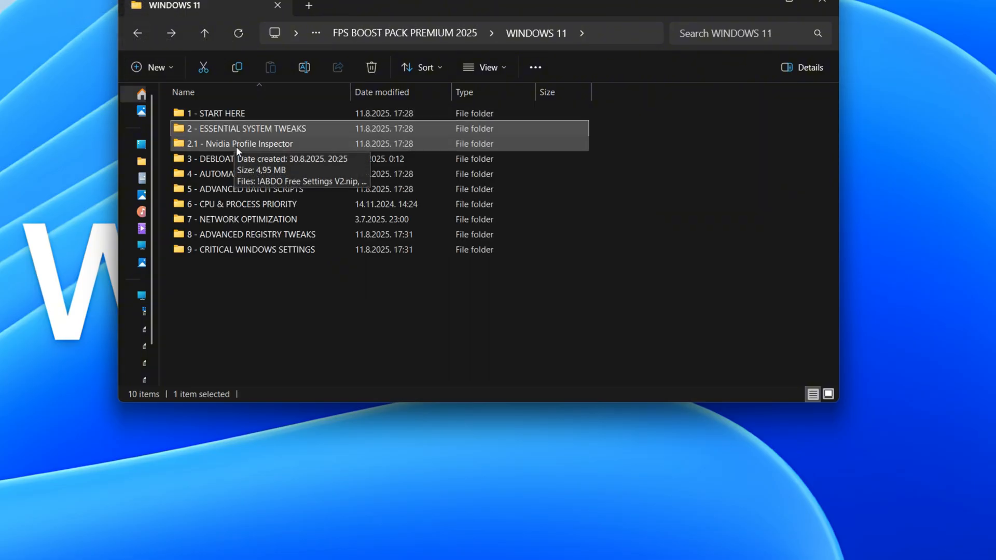
Import the ABDO Free Settings profile with NVIDIA Profile Inspector, then close it
double_click(242, 143)
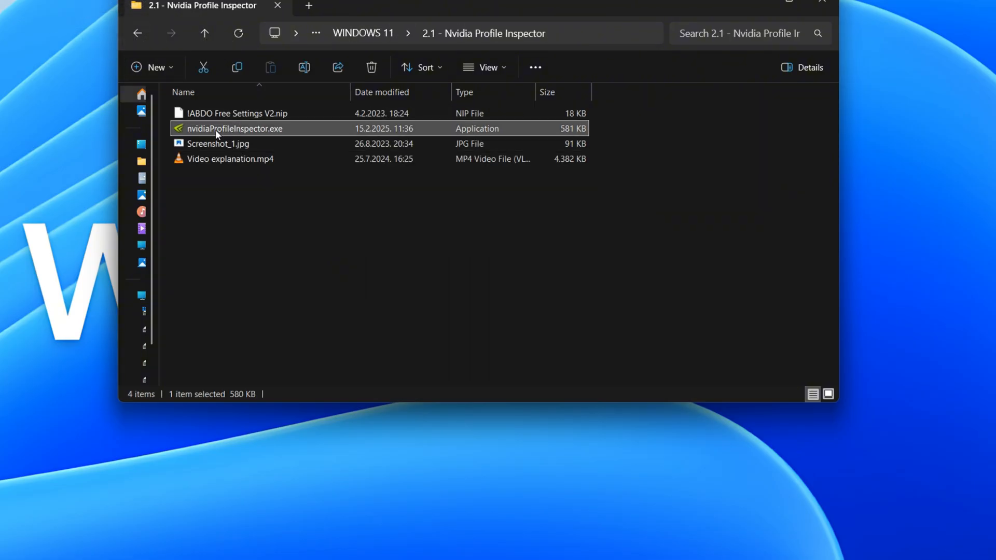
double_click(234, 128)
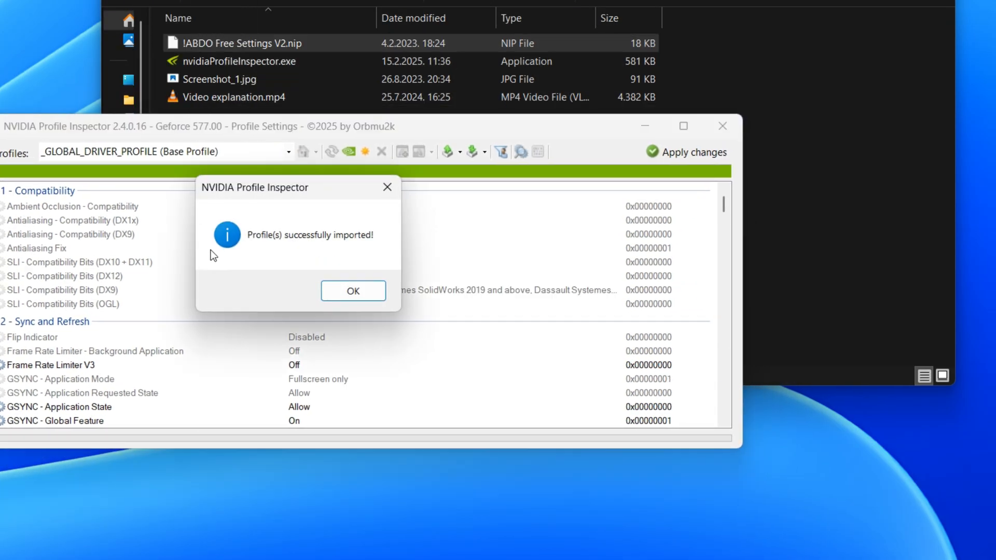
click(353, 291)
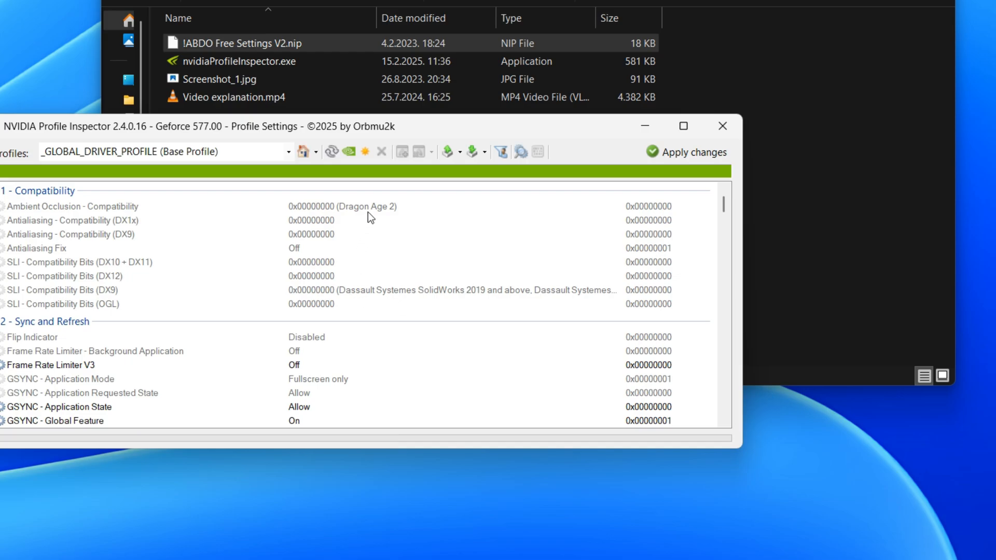
mouse_move(676, 157)
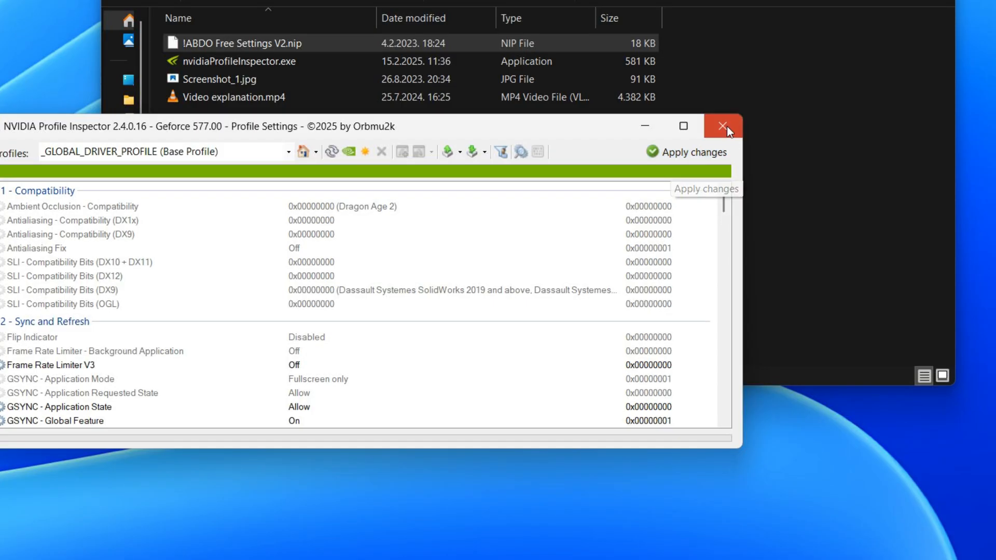
click(721, 126)
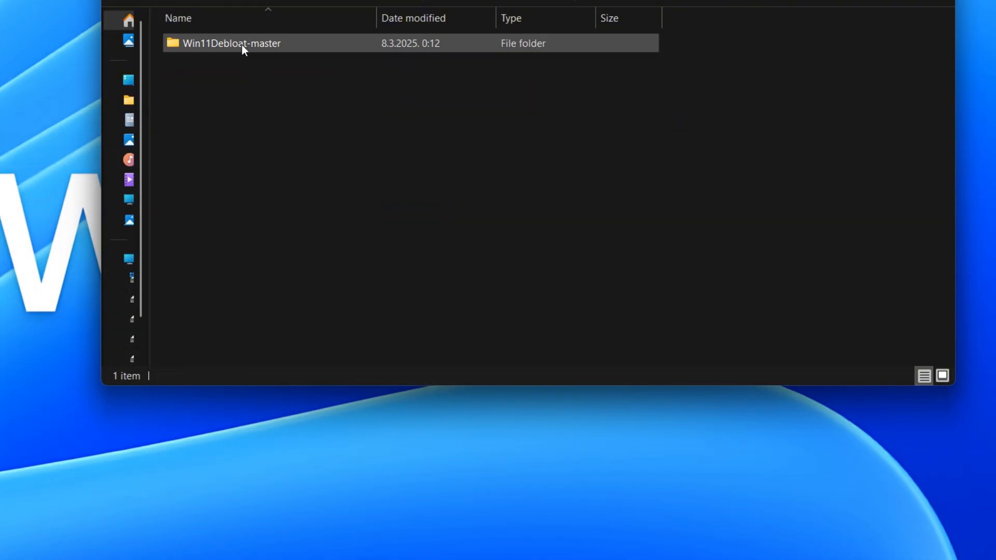
Run Win11Debloat's Run.bat and execute Default Mode (option 1)
double_click(232, 43)
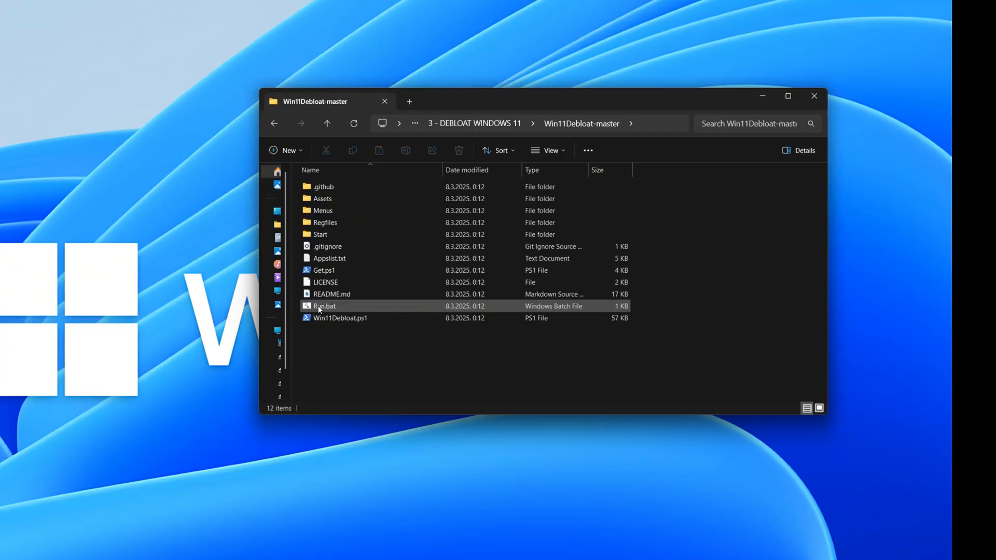
double_click(323, 306)
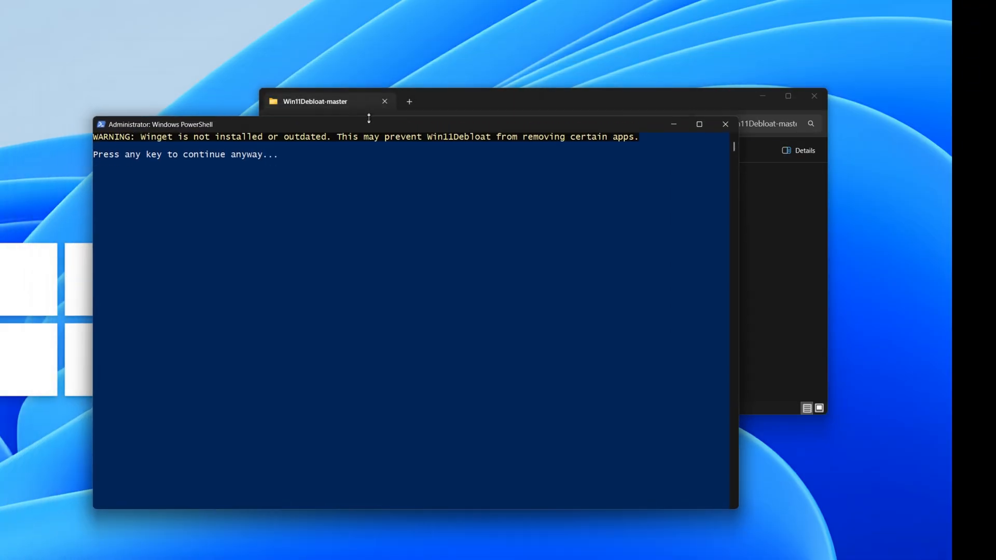
key(enter)
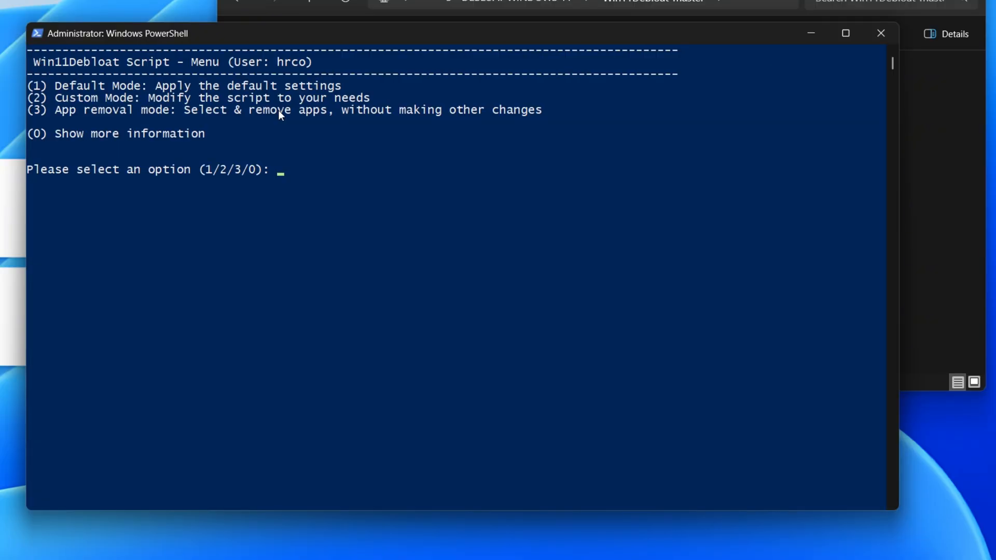
text(1)
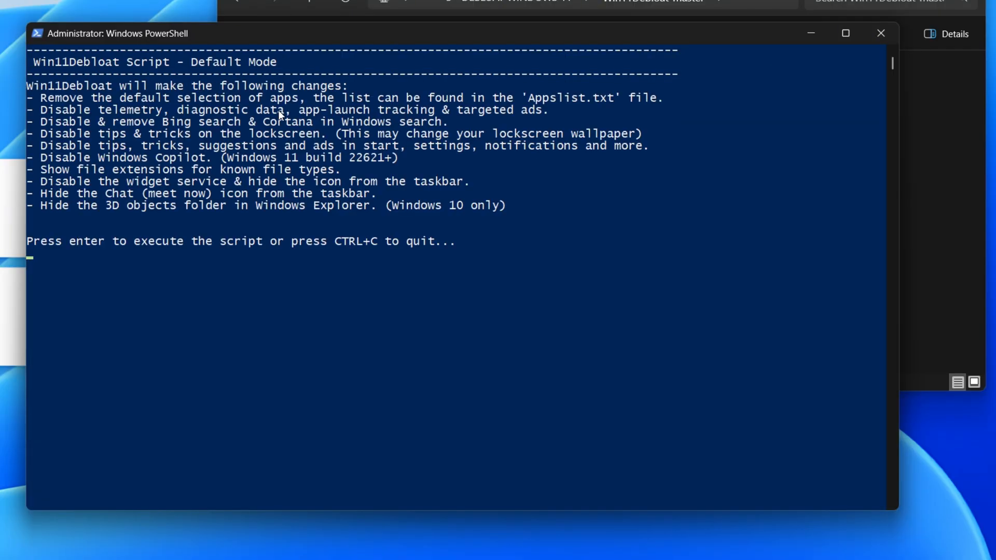
key(enter)
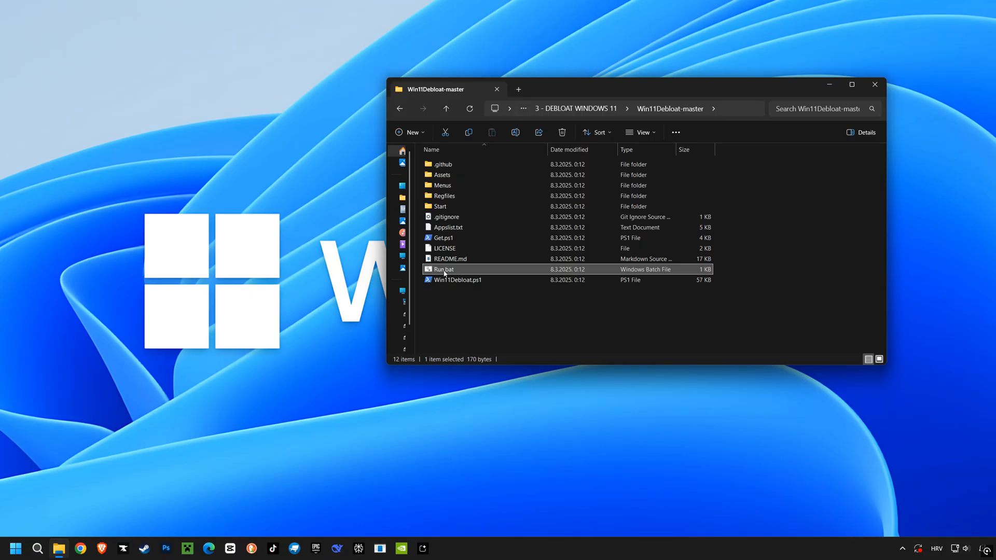
Go back to WINDOWS 11 and open the 4 - AUTOMATED OPTIMIZER folder
click(400, 108)
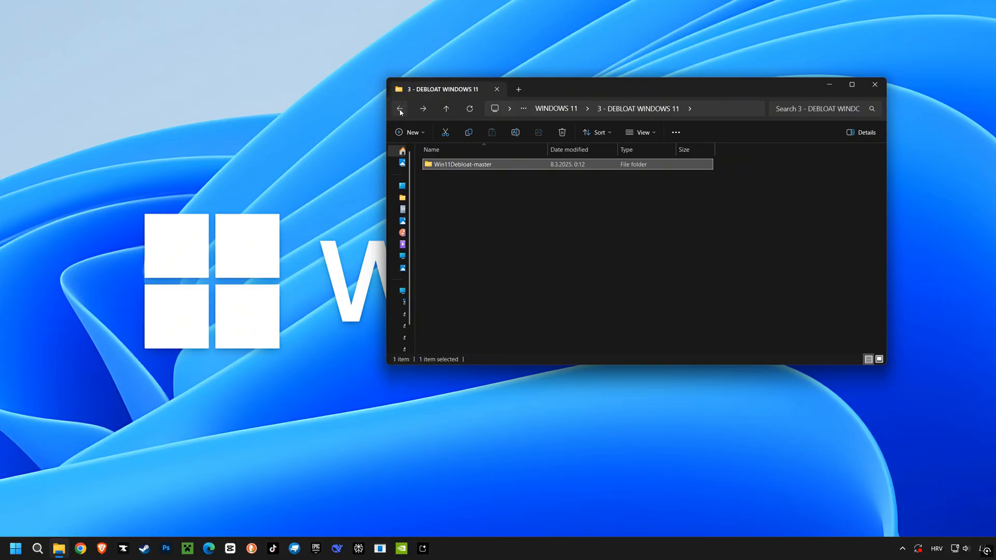
click(399, 108)
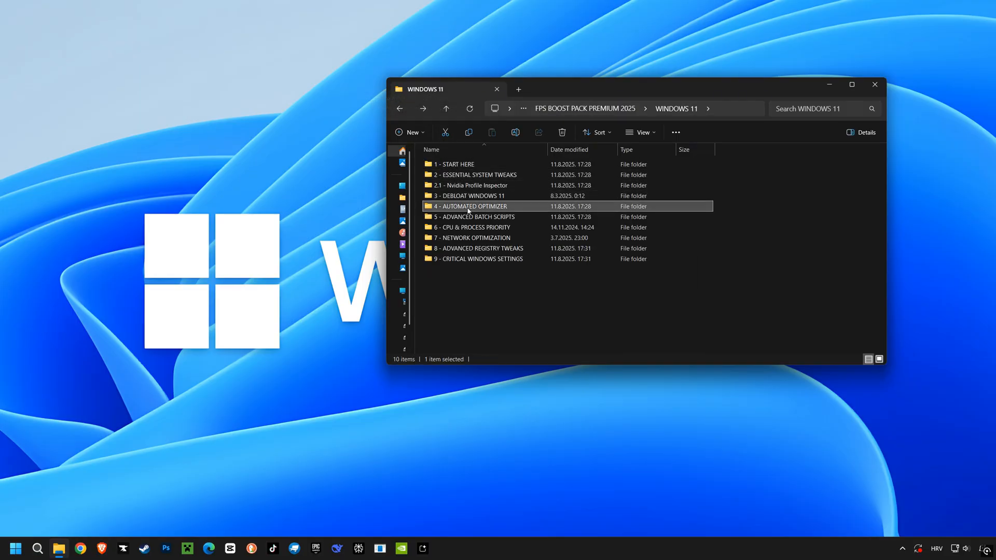
double_click(472, 206)
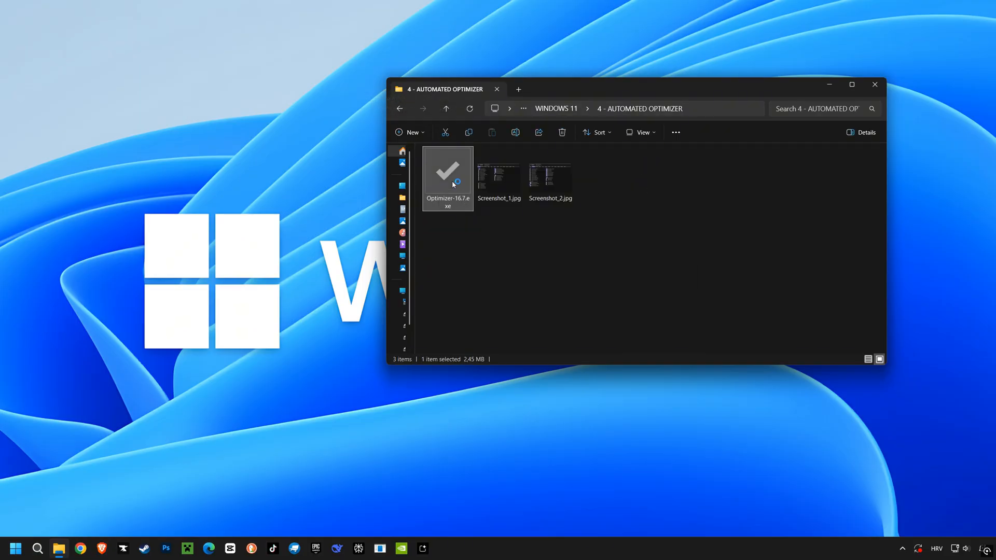
Launch Optimizer 16.7 and review its General and Windows 11 tweaks
double_click(447, 172)
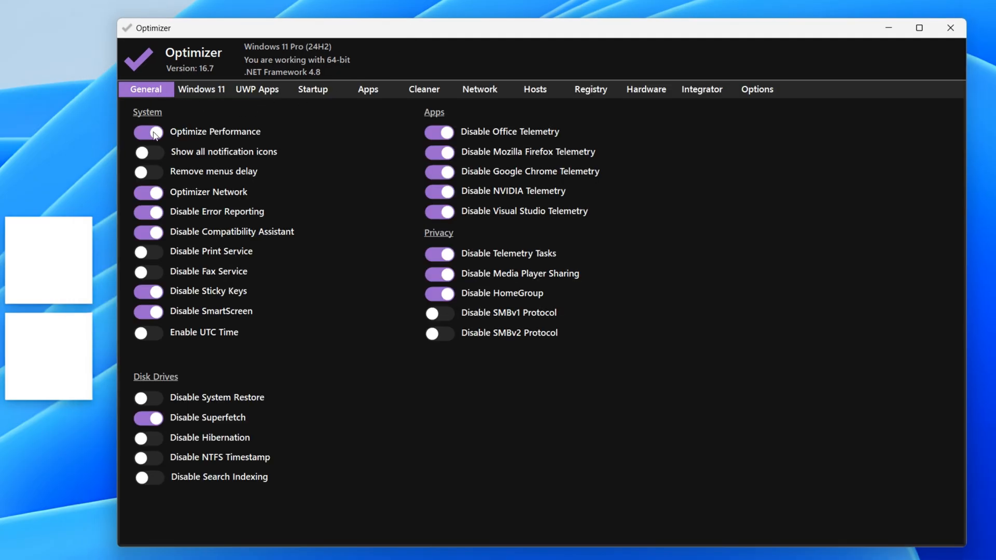
click(148, 132)
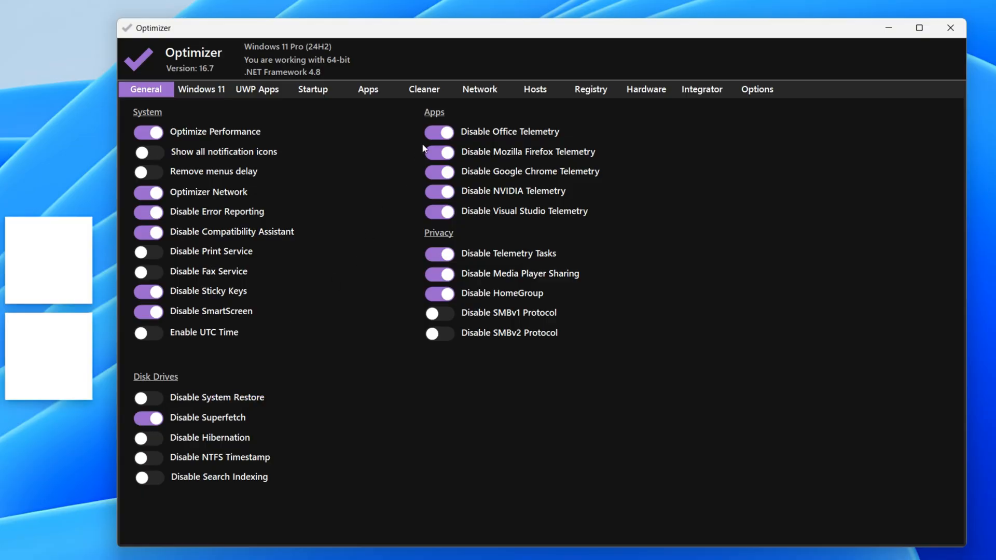
click(202, 88)
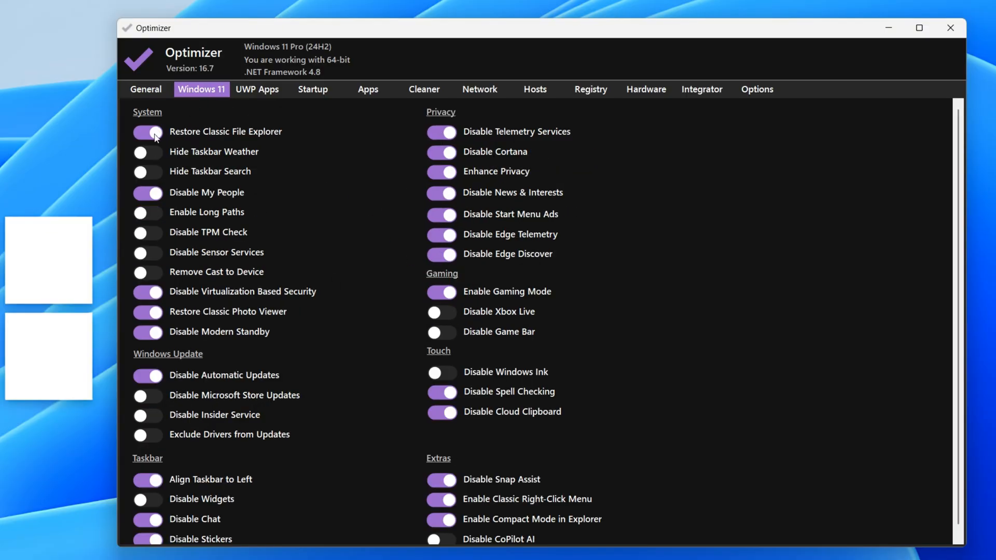
click(147, 131)
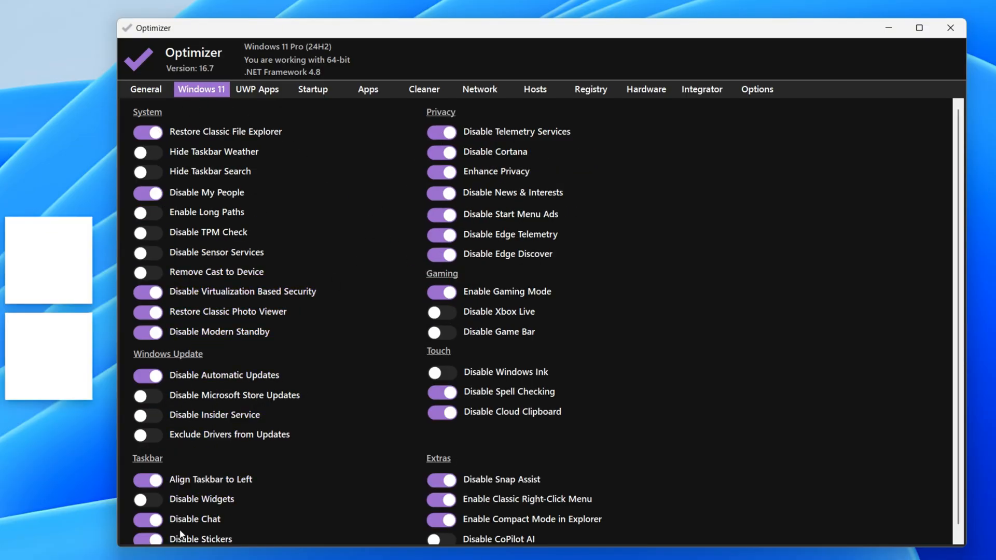
scroll(down, 3)
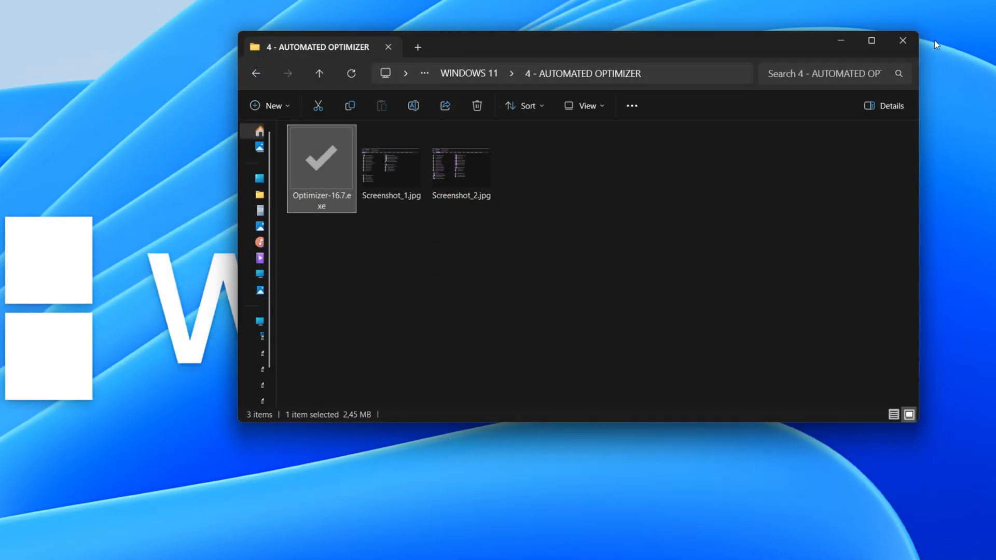
Run FULL OPTIMIZATION.BAT from 5 - ADVANCED BATCH SCRIPTS, answering Y through the DNS cache prompt
click(319, 73)
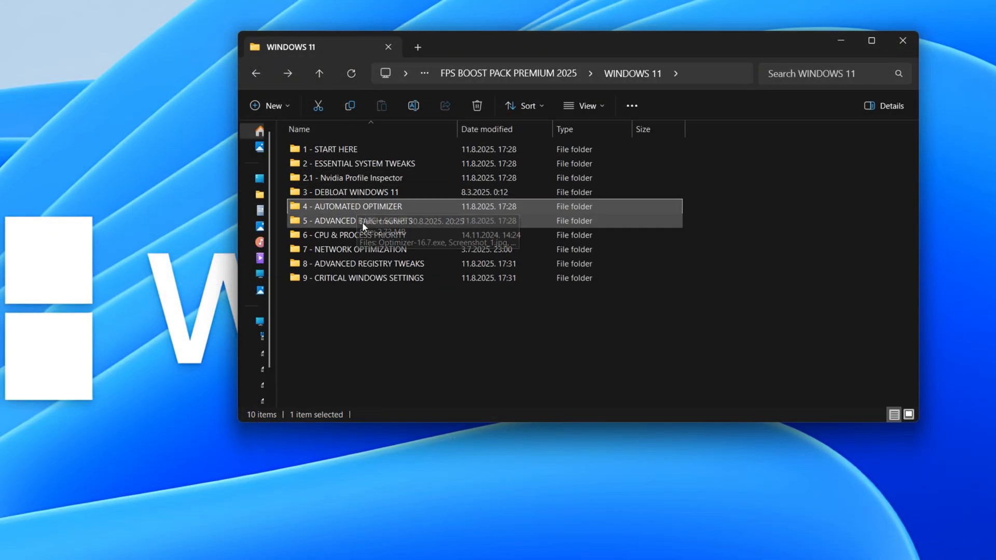
double_click(355, 221)
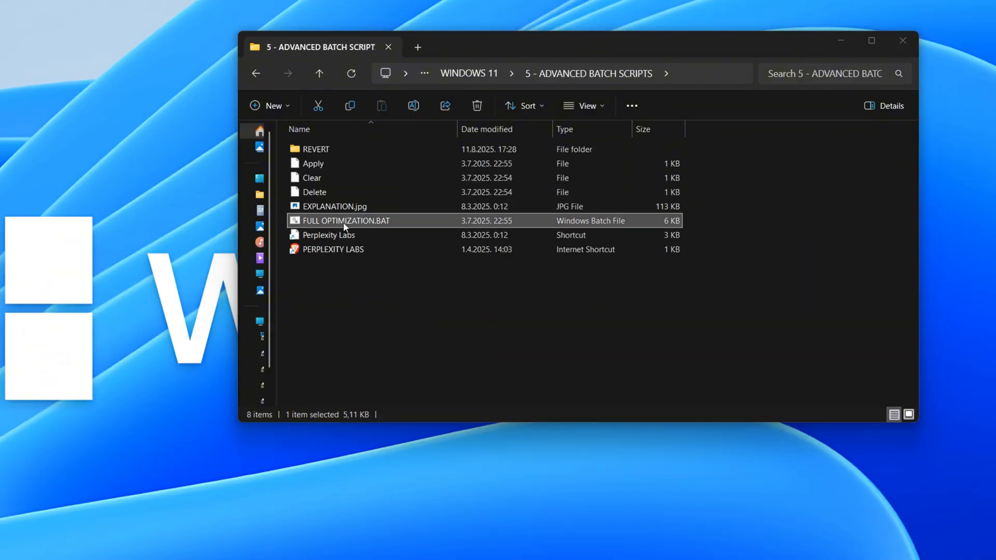
double_click(346, 221)
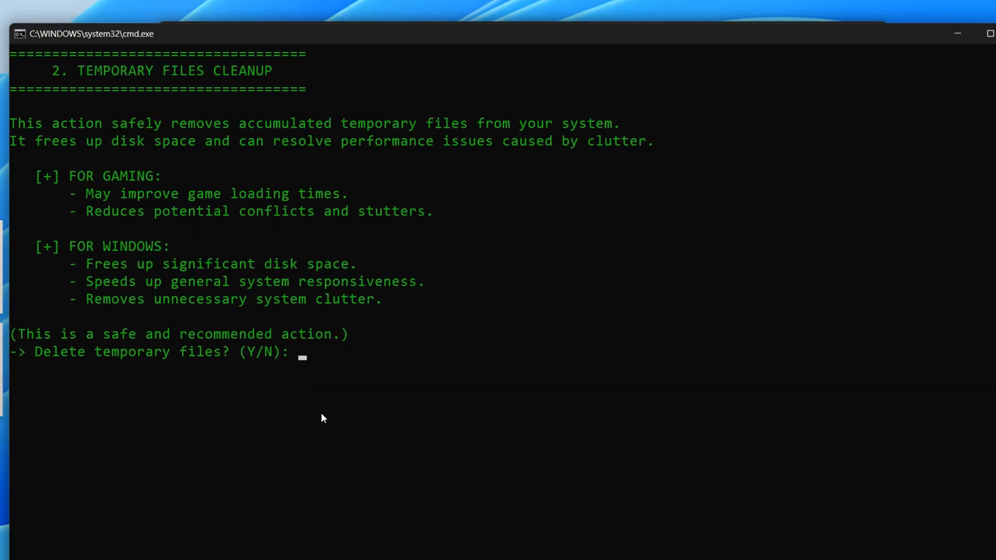
text(y)
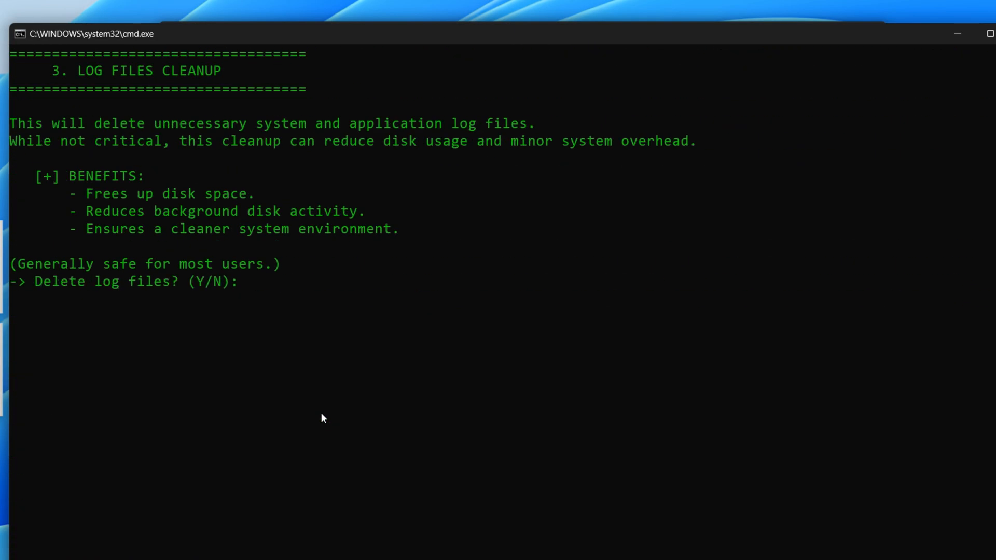
text(y)
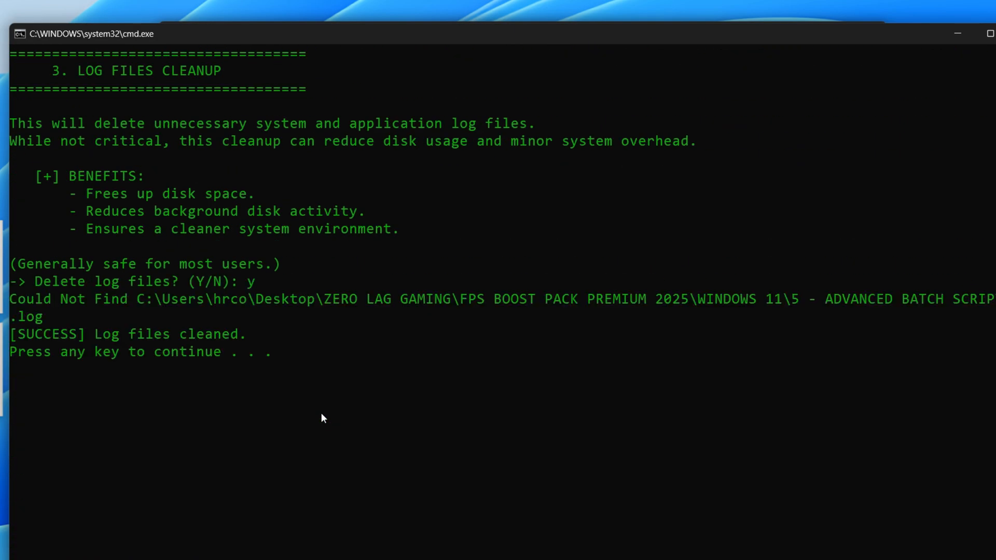
key(enter)
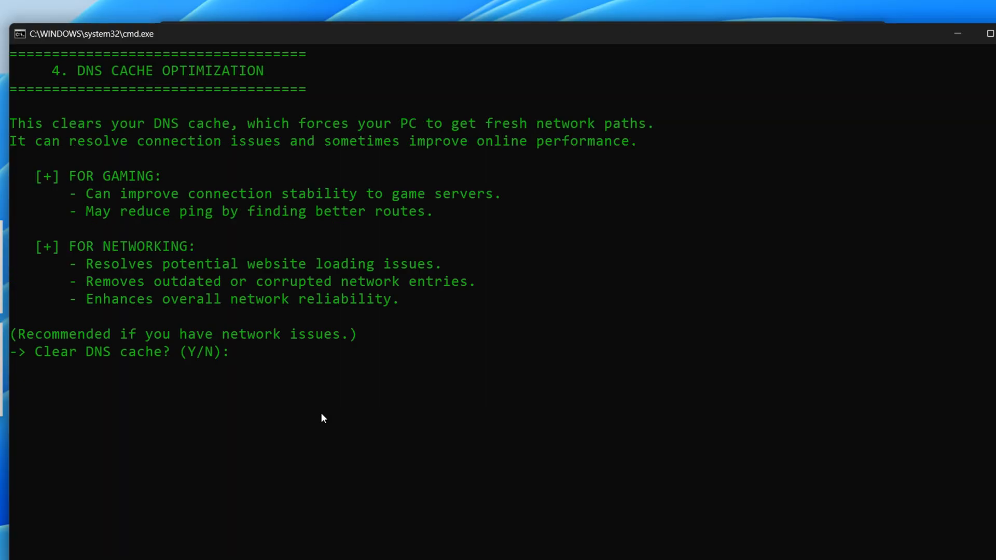
text(Y)
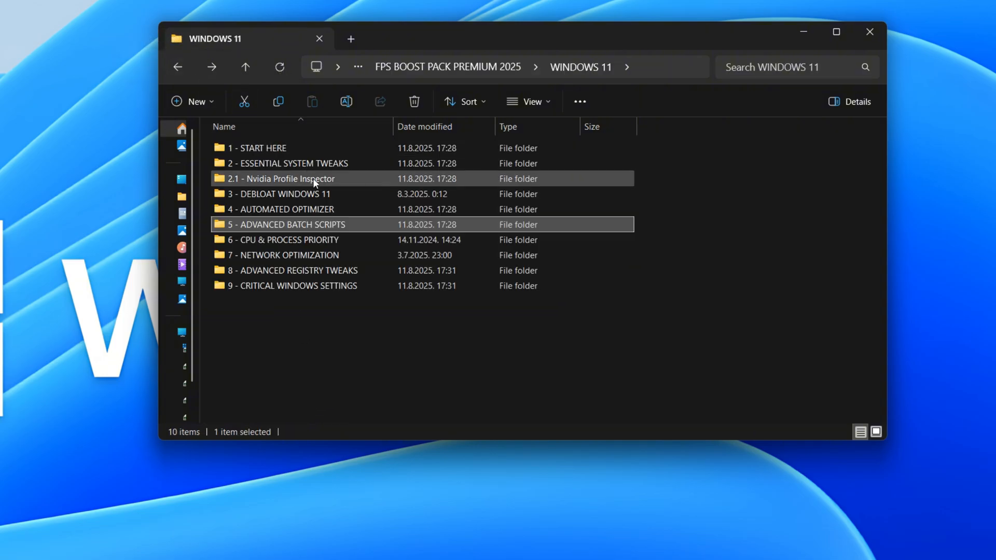
Add AMD CPU Priority.reg from 6 - CPU & PROCESS PRIORITY > AMD to the registry
double_click(285, 240)
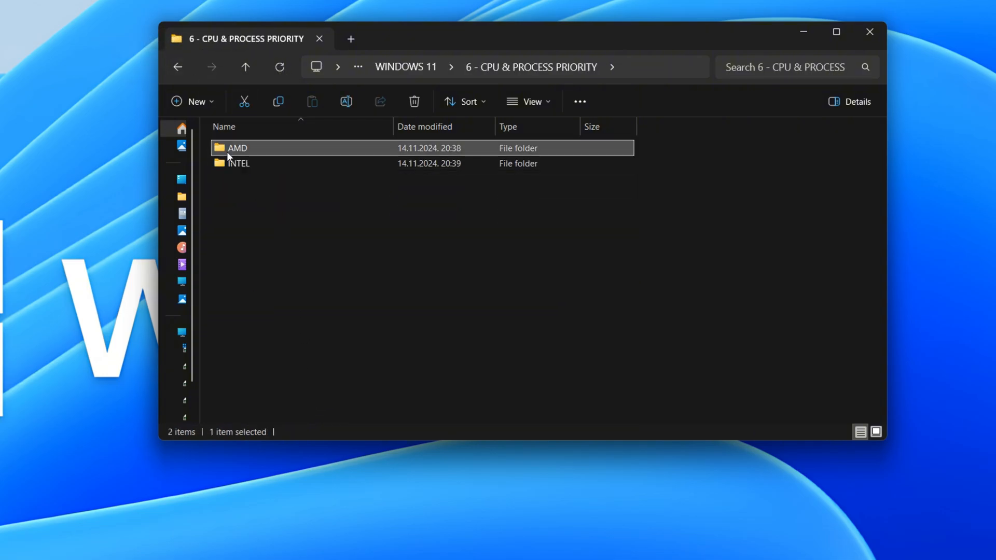
double_click(237, 148)
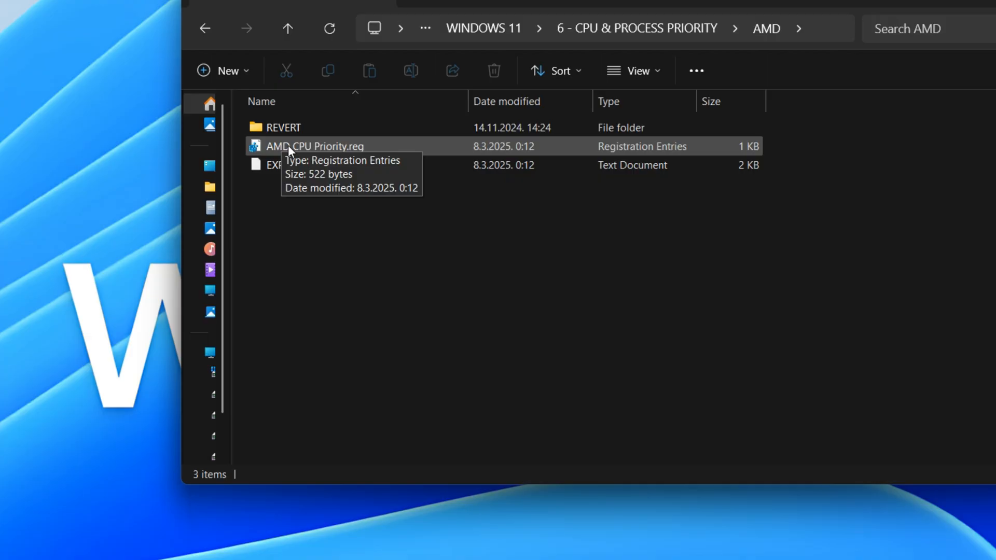
double_click(314, 146)
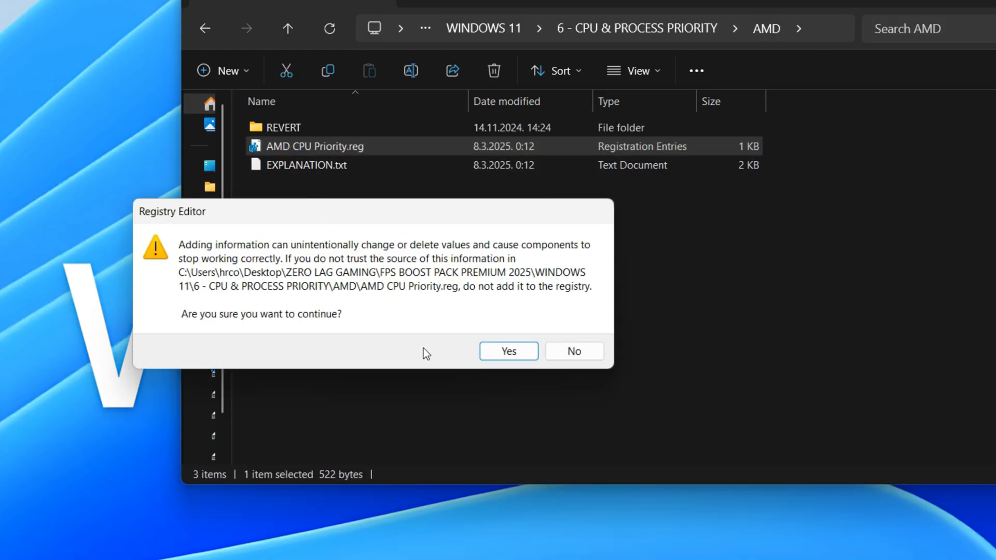
click(507, 351)
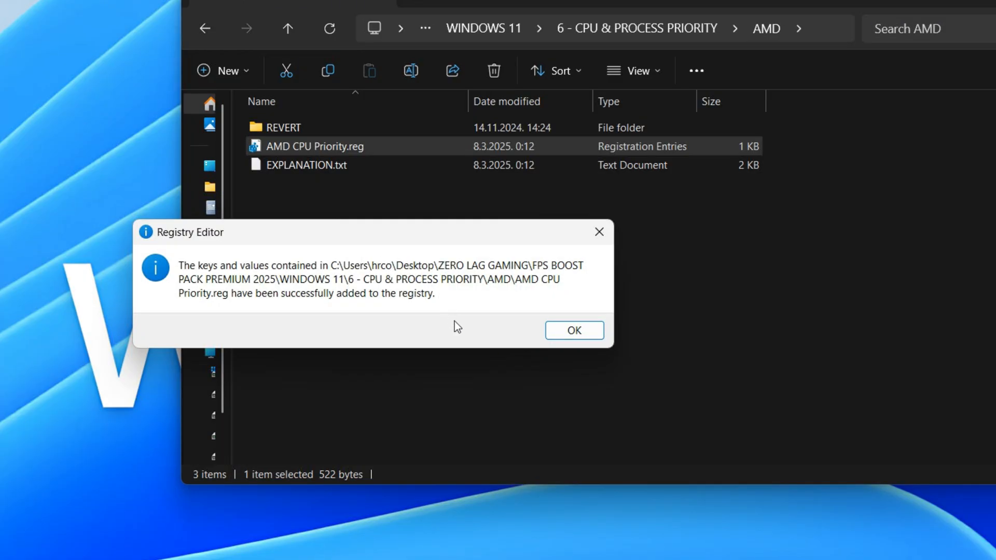
click(572, 331)
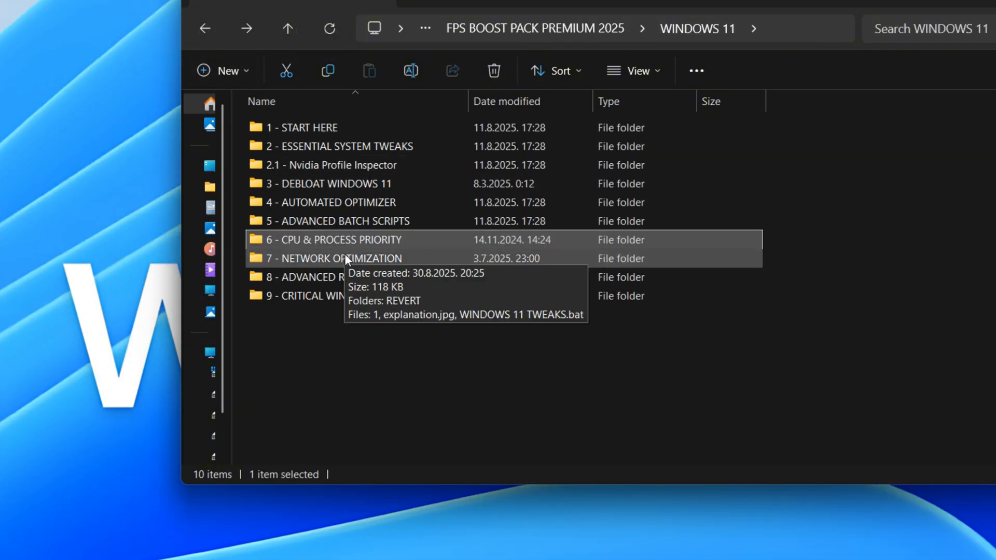
Run WINDOWS 11 TWEAKS.bat from 7 - NETWORK OPTIMIZATION, answering y to all three prompts
double_click(341, 257)
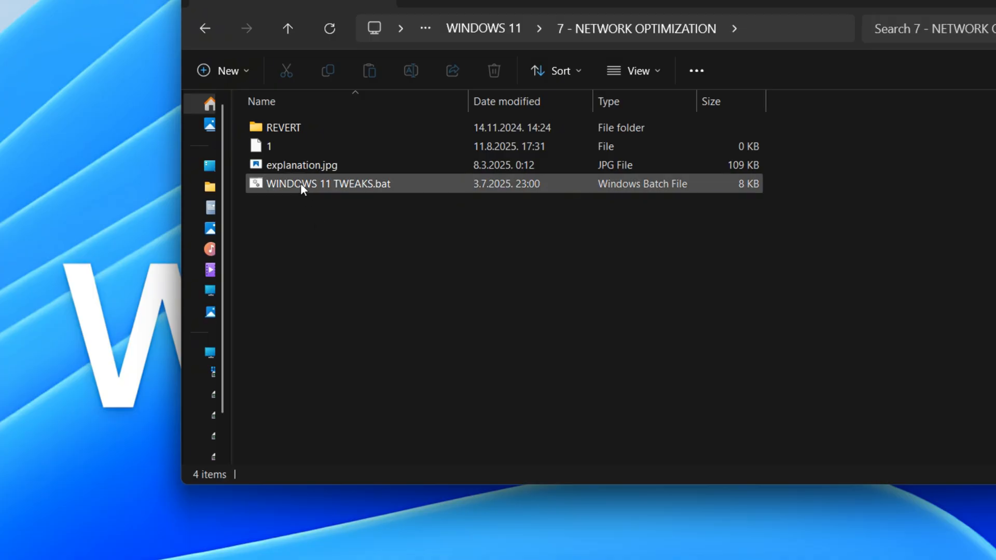
double_click(326, 184)
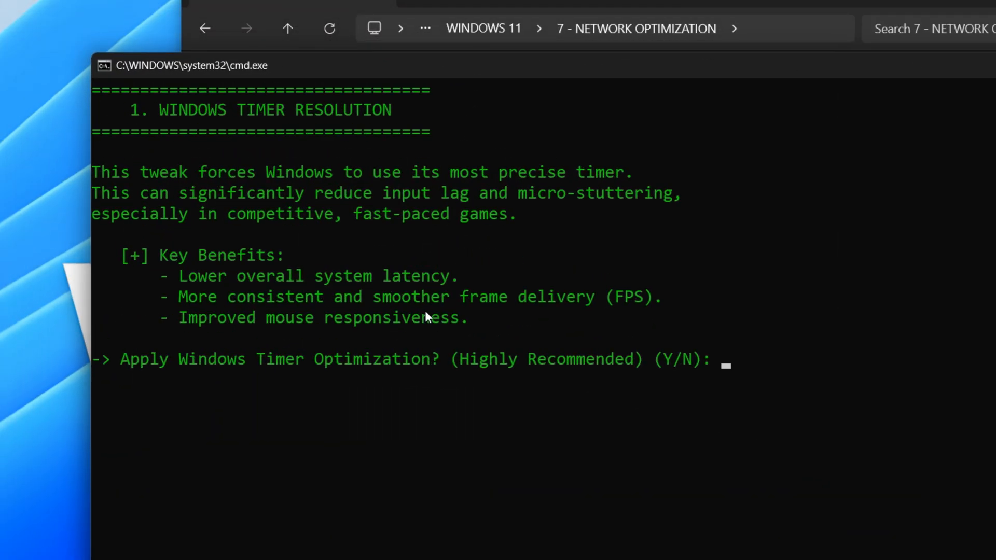
mouse_move(410, 441)
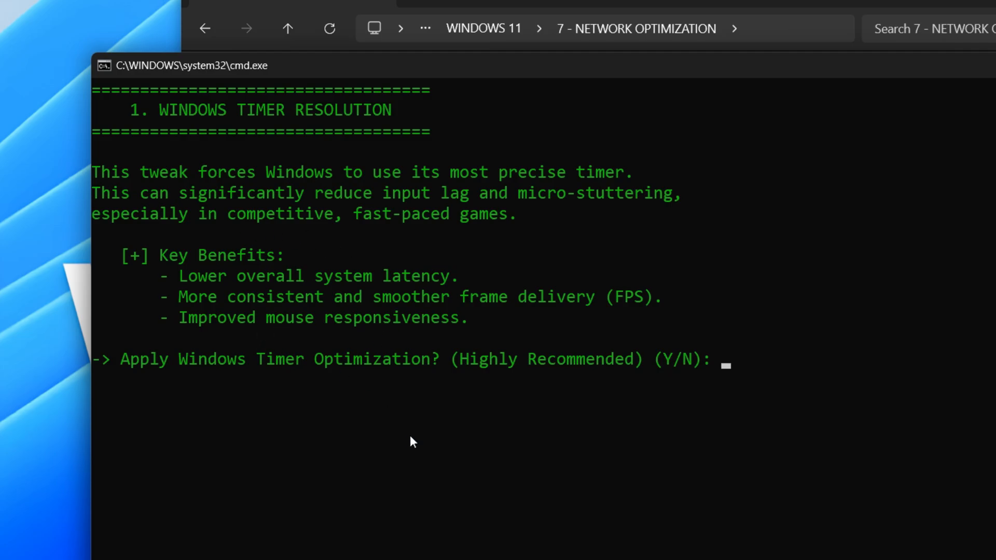
text(y)
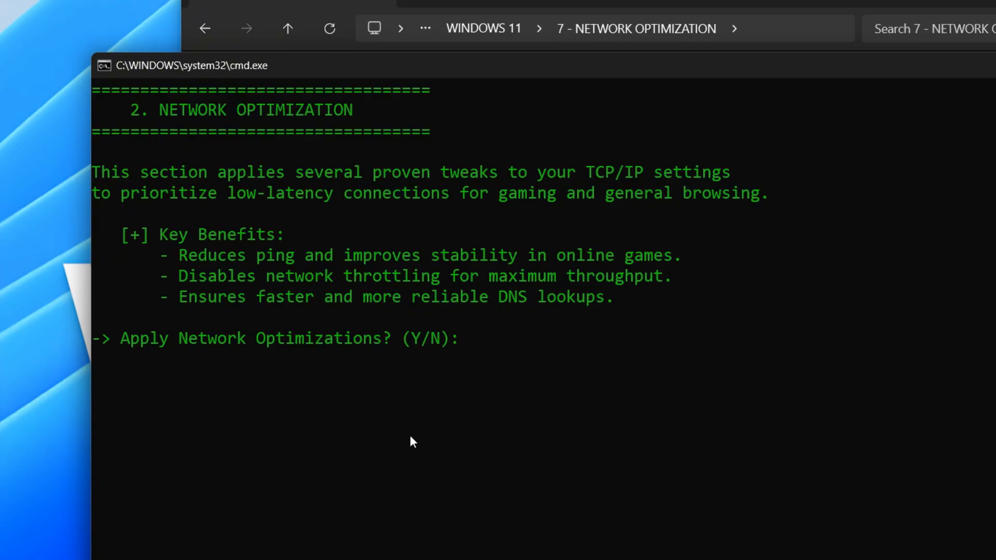
text(y)
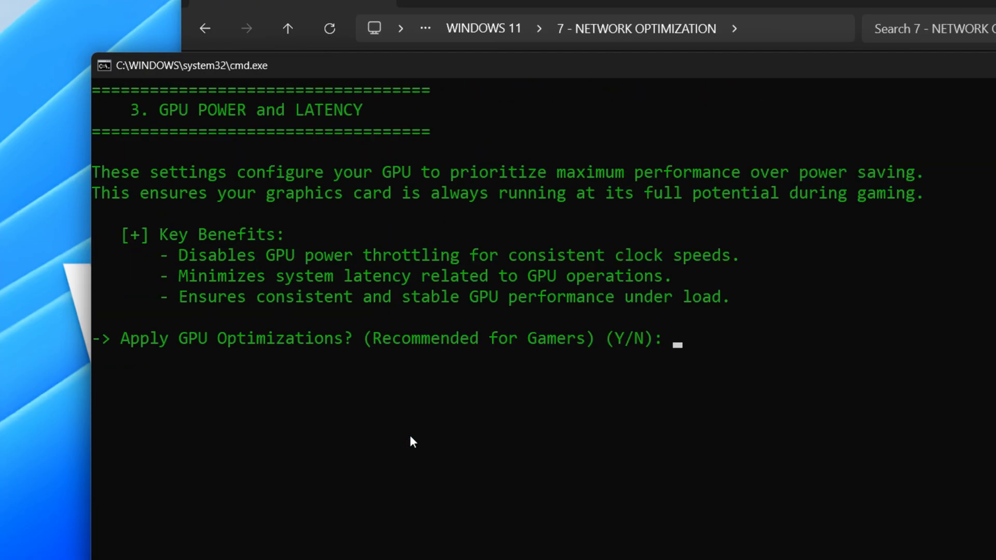
text(y)
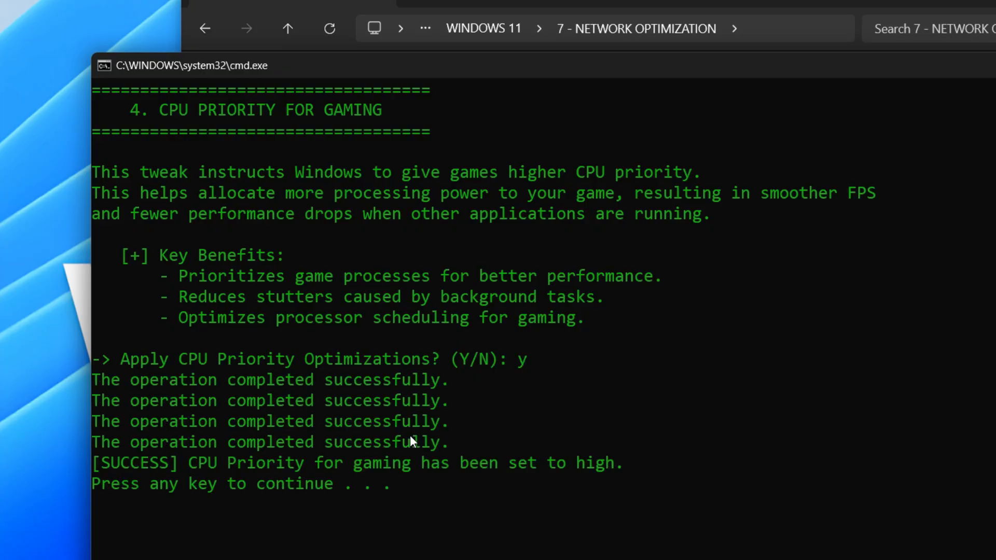
key(enter)
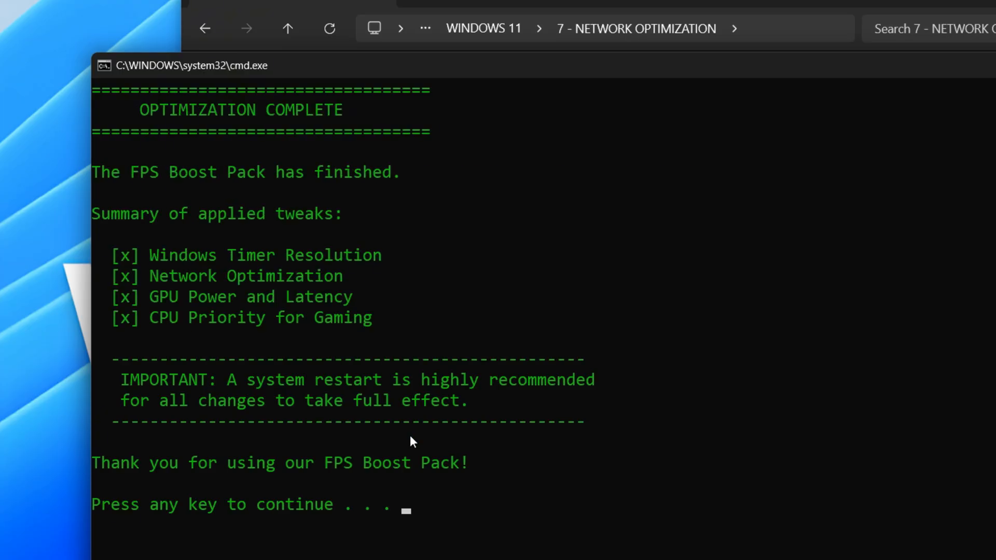
key(enter)
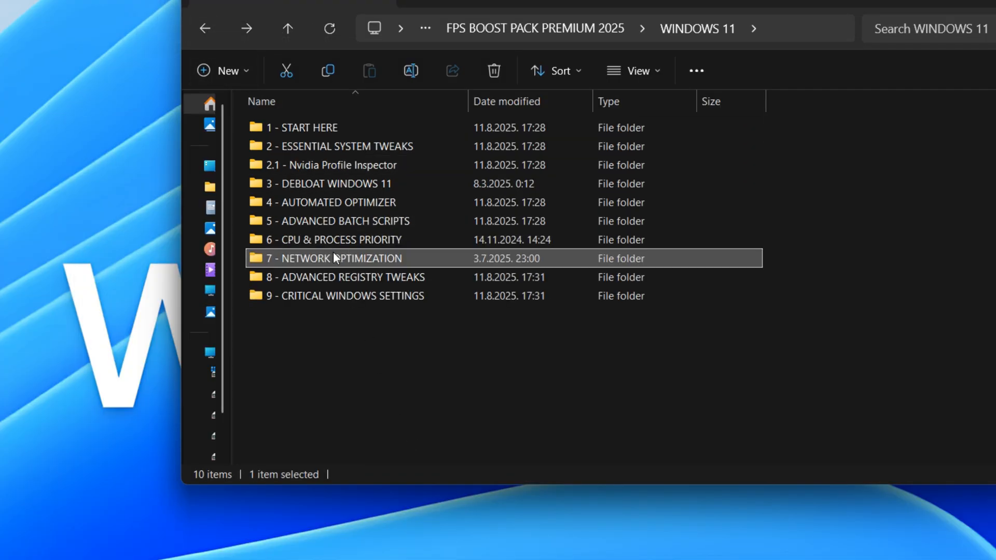
Merge 32GB Ram.reg from 8 - ADVANCED REGISTRY TWEAKS > RAM OPTIMISATION into the registry
double_click(332, 258)
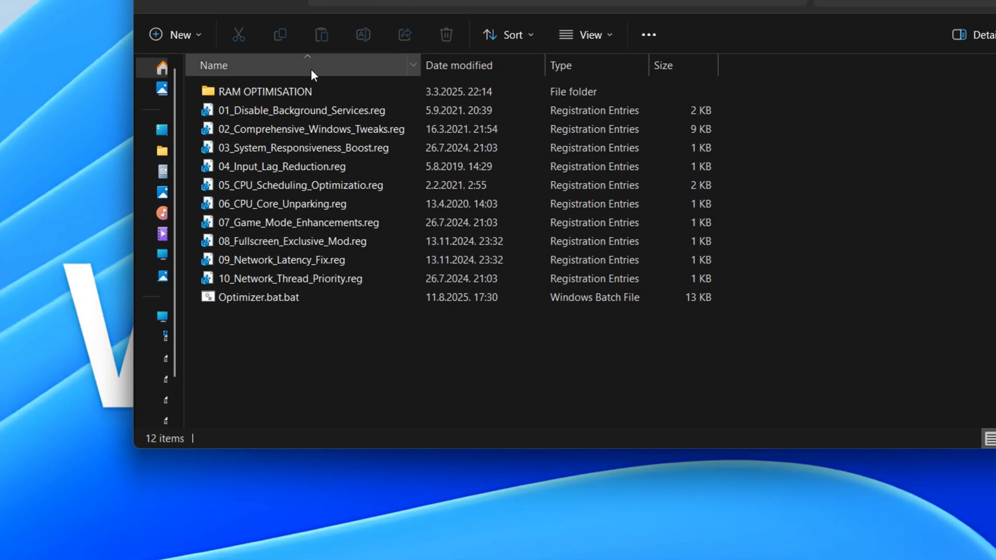
double_click(265, 92)
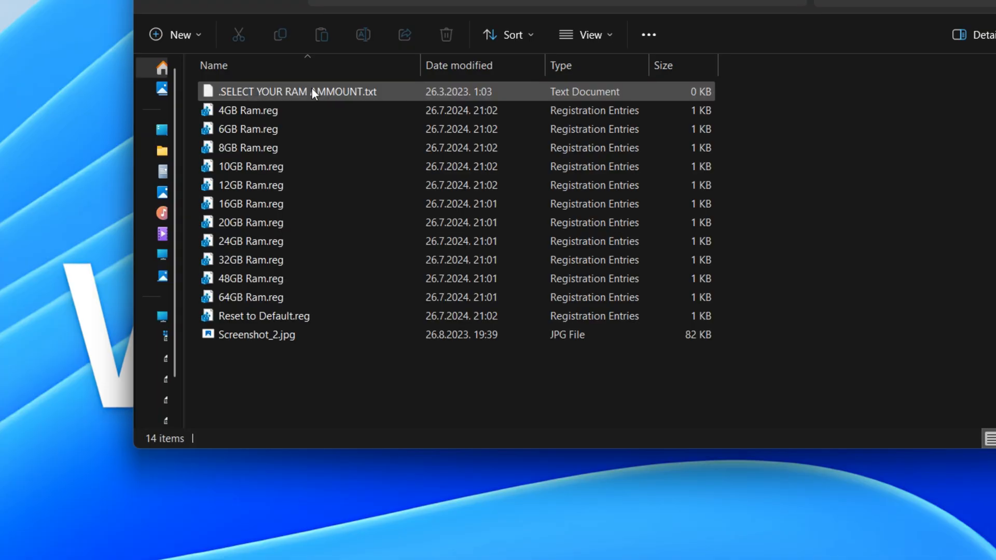
double_click(249, 260)
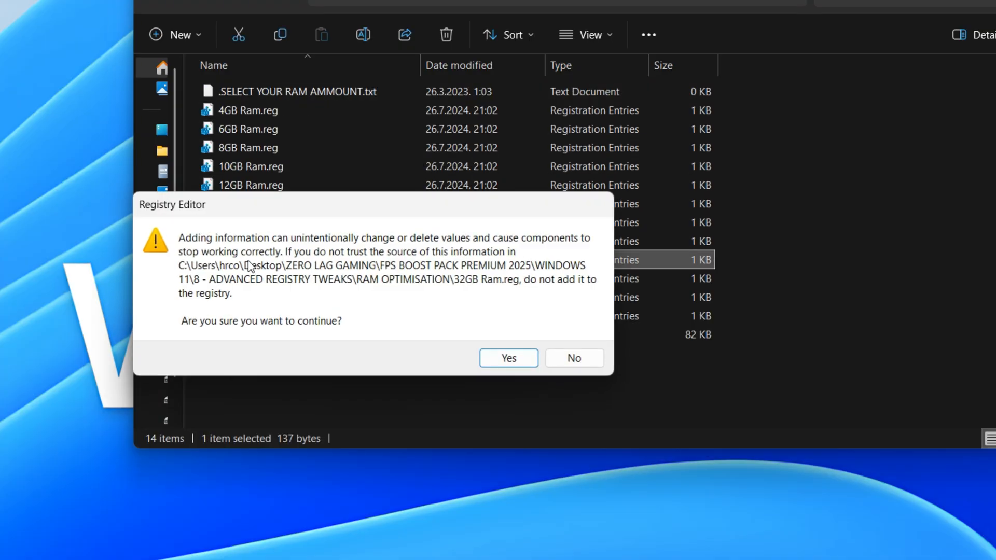
click(508, 358)
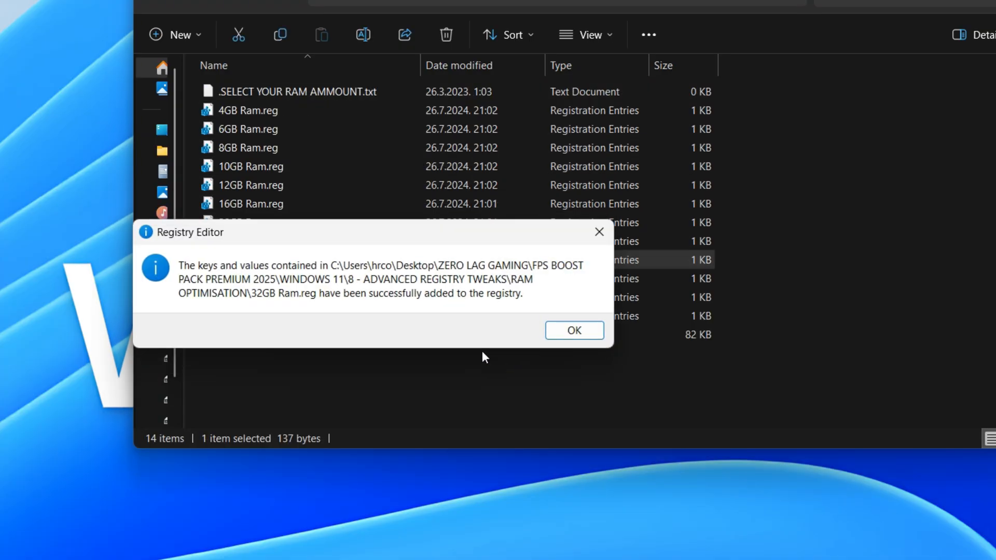
mouse_move(422, 303)
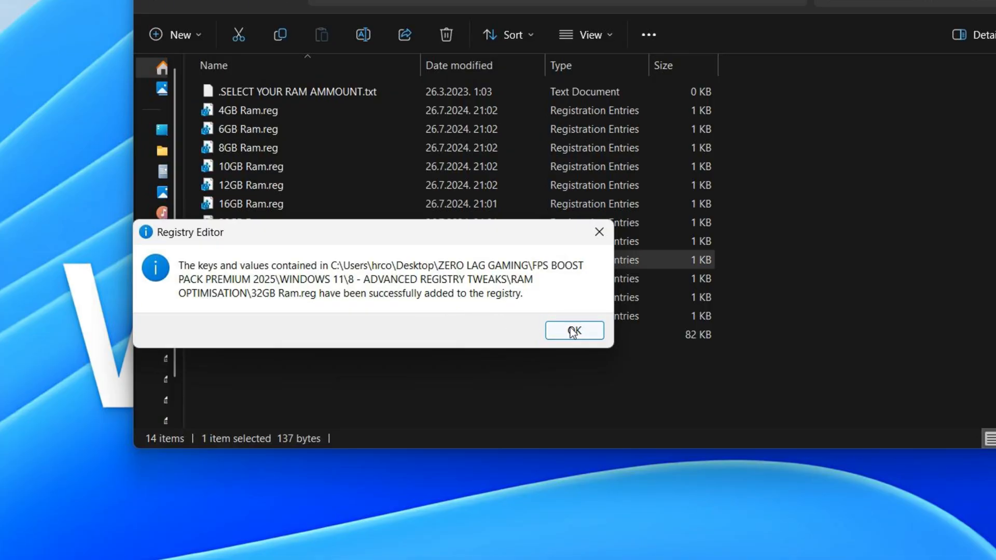
click(573, 331)
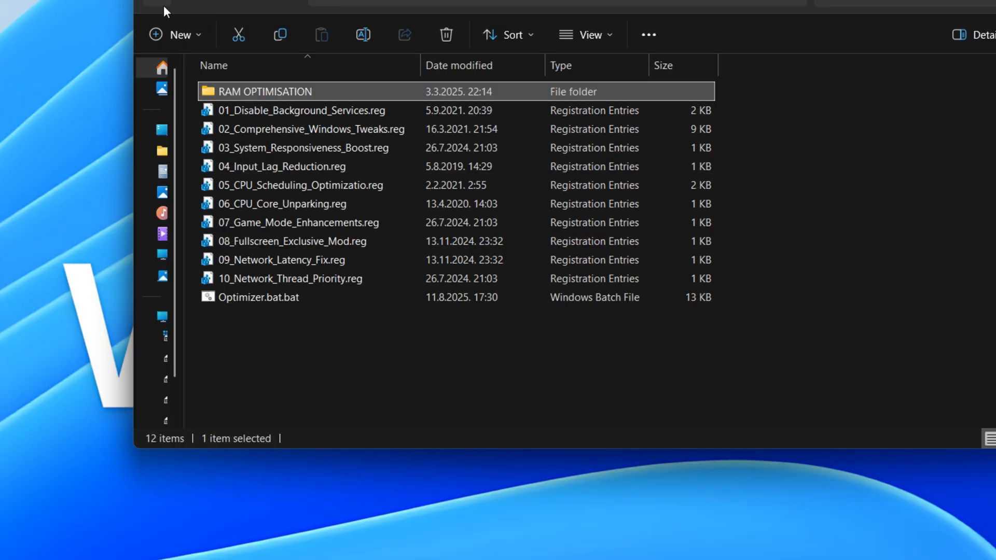
Show files as Large icons and merge 01_Disable_Background_Services.reg into the registry
click(582, 34)
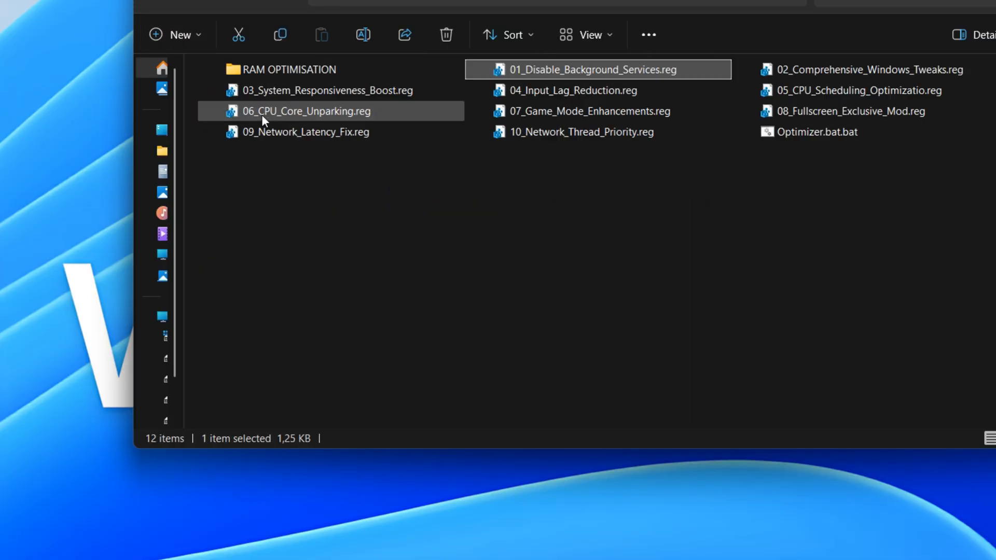
click(584, 34)
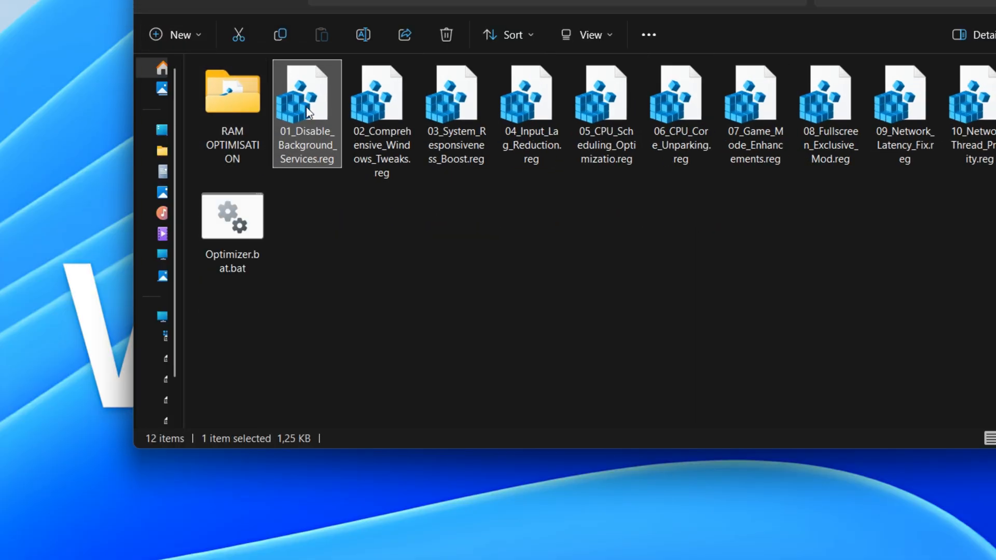
double_click(307, 98)
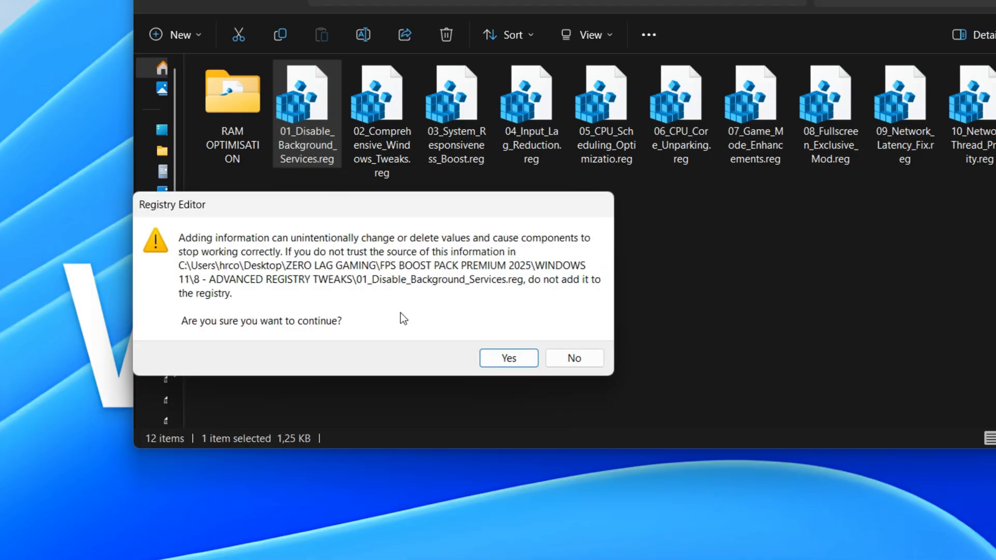
click(508, 358)
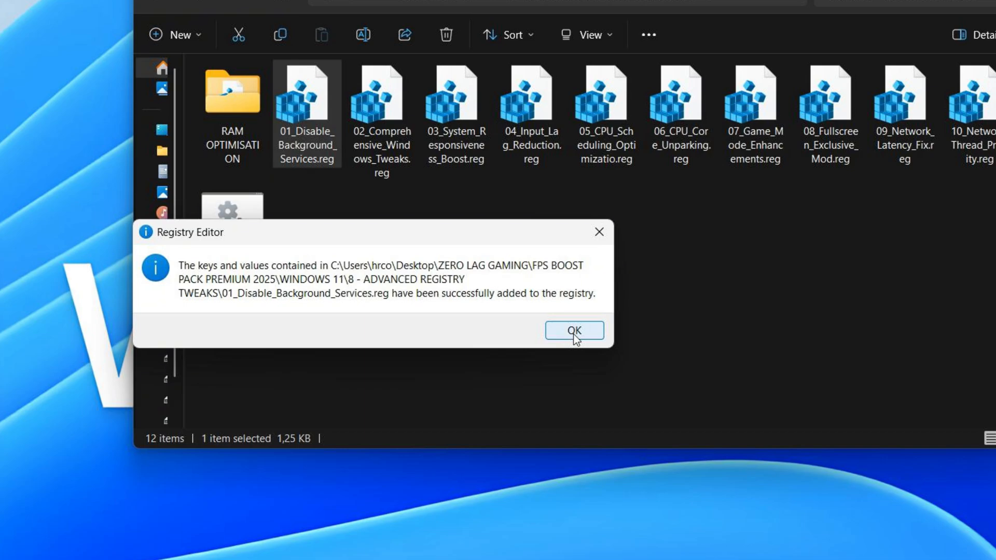
click(572, 331)
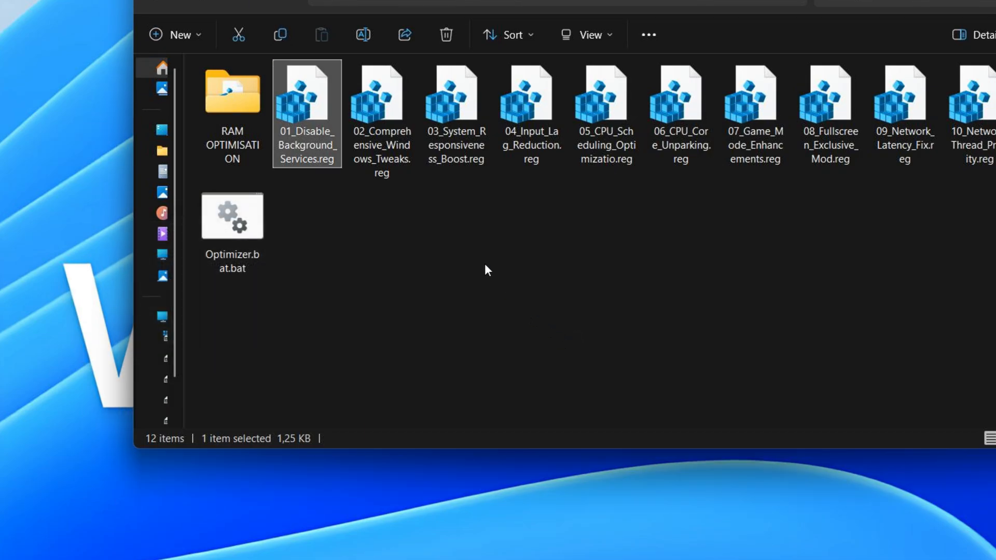
Merge the 02 Comprehensive Windows Tweaks, 03 System Responsiveness Boost and 04 Input Lag Reduction files
double_click(382, 99)
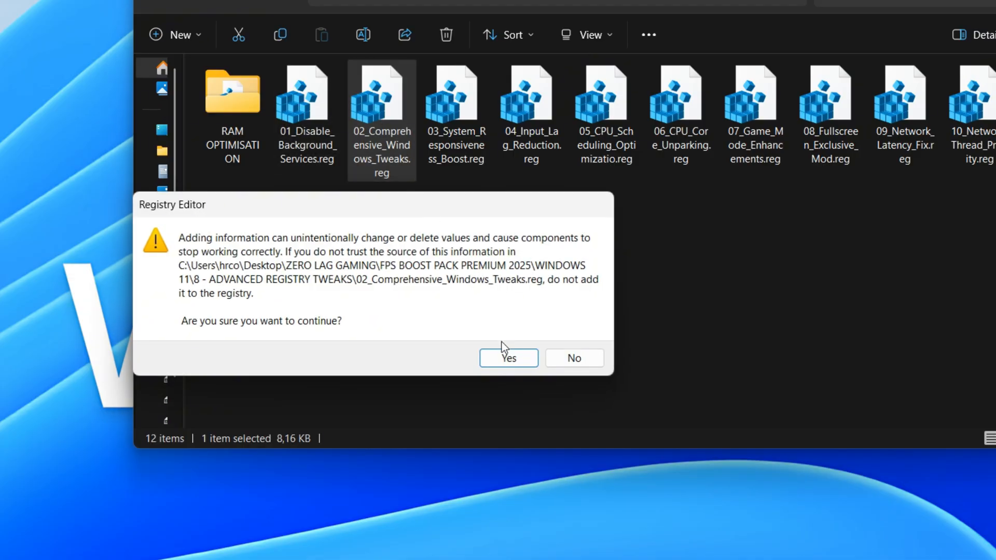
click(507, 357)
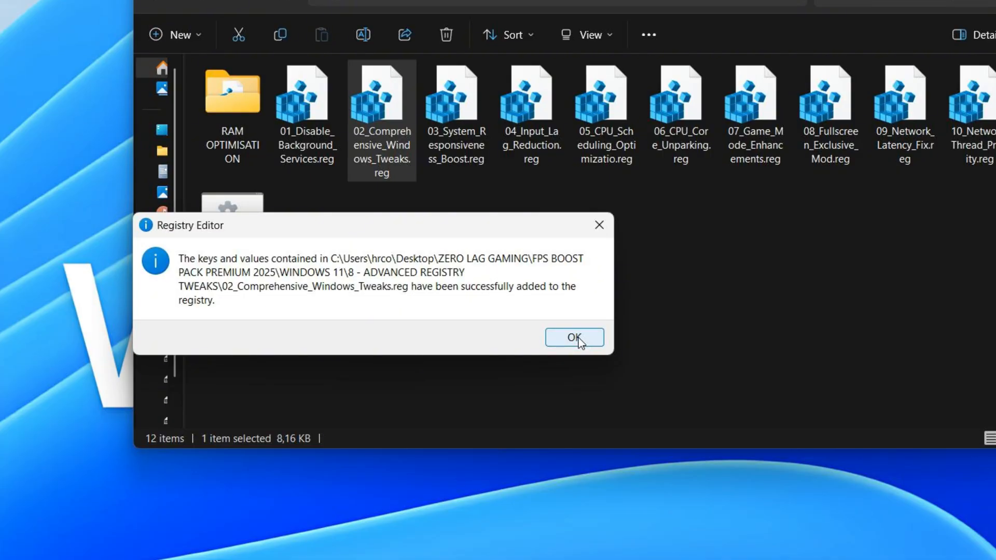
click(573, 337)
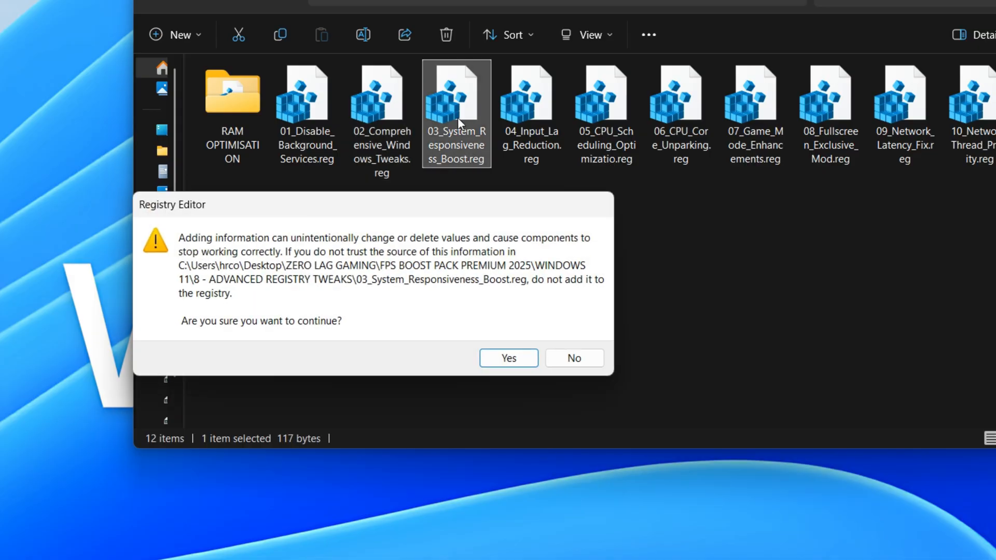
click(507, 357)
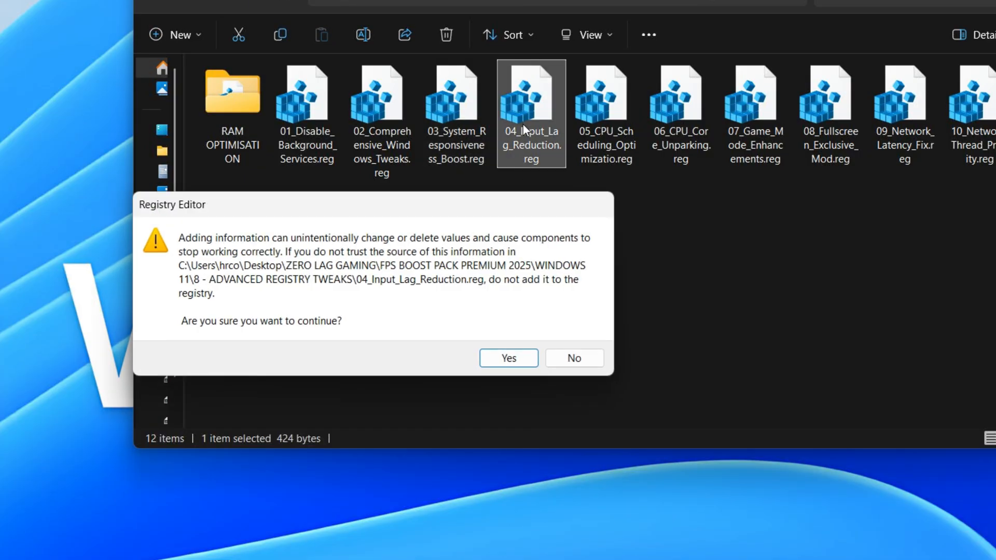
click(506, 357)
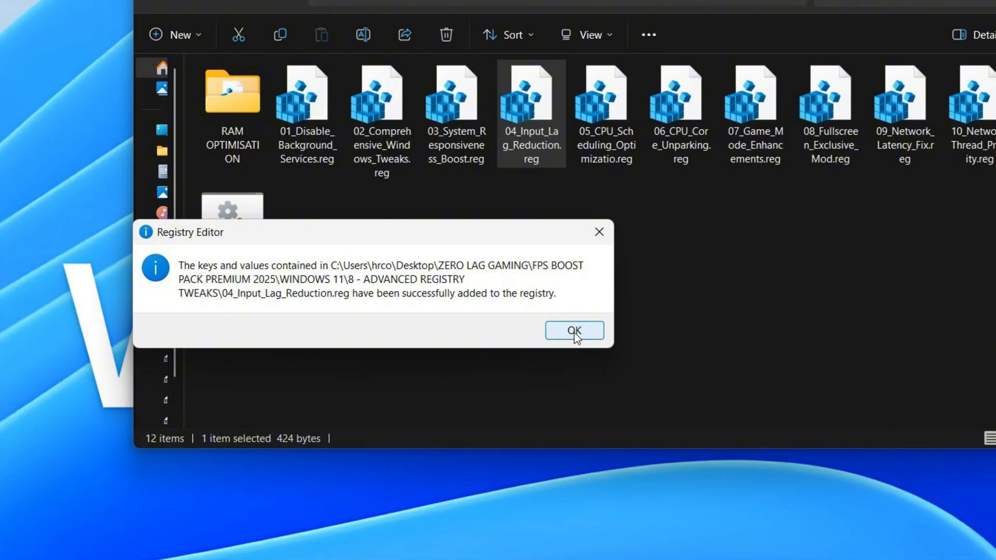
click(572, 330)
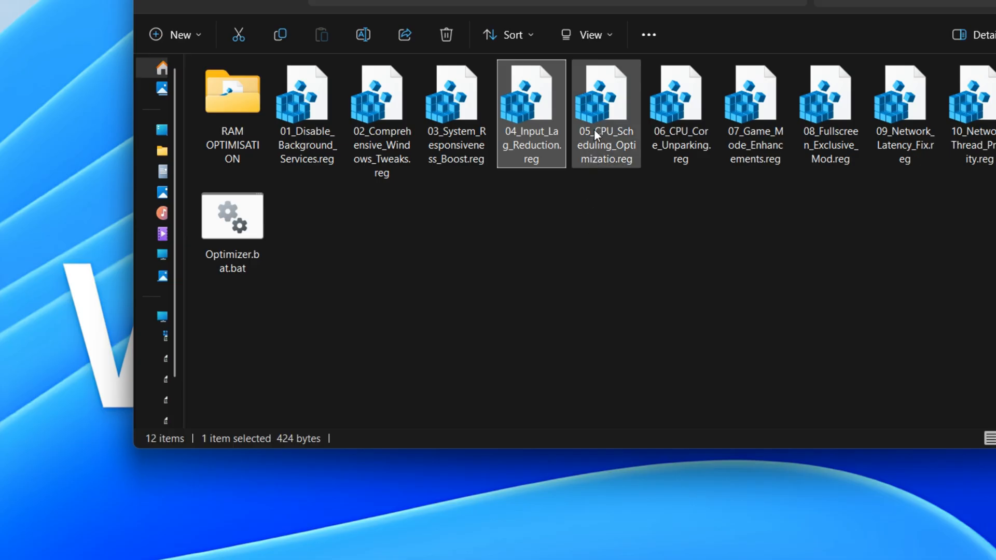
Merge 05_CPU_Scheduling_Optimizatio, 06_CPU_Core_Unparking and 07_Game_Mode_Enhancements .reg files
double_click(605, 99)
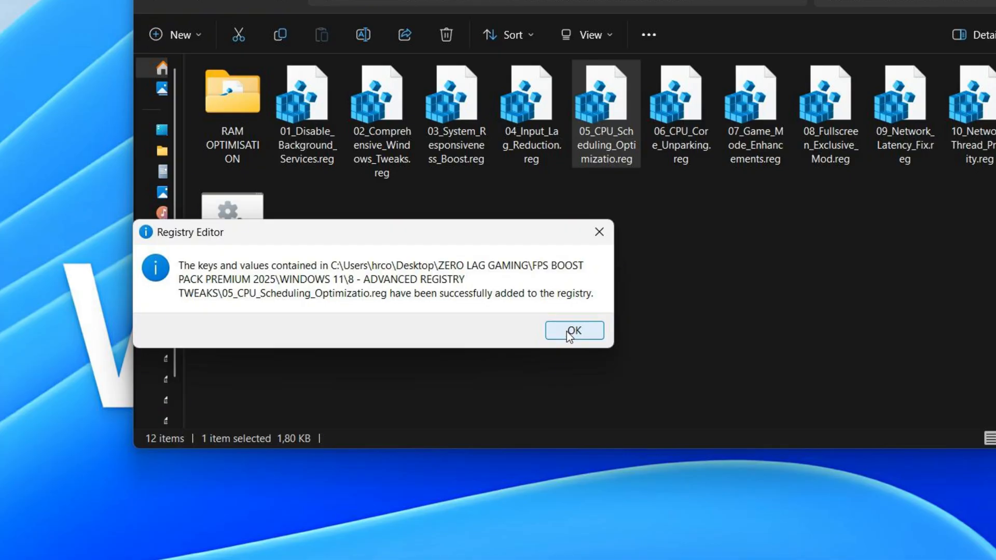
click(573, 331)
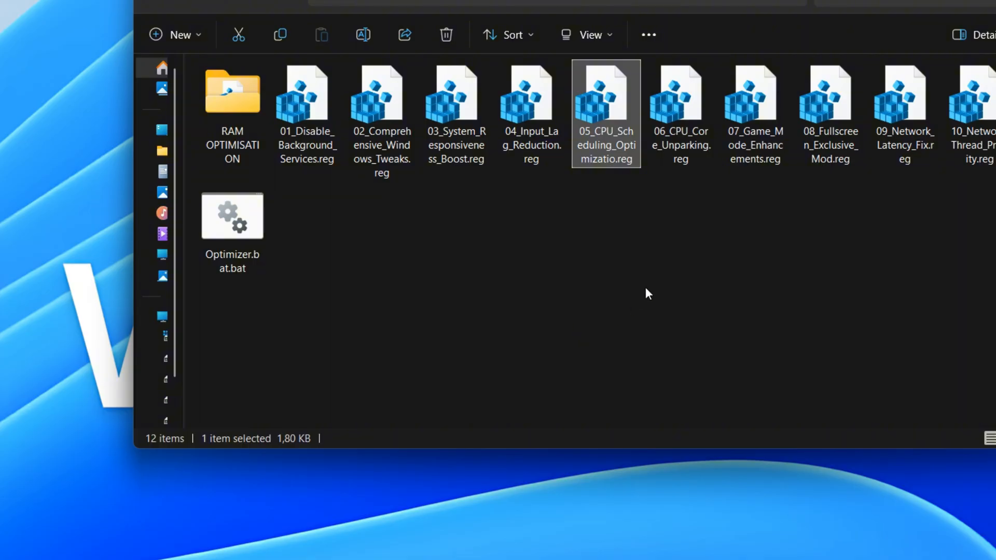
double_click(679, 98)
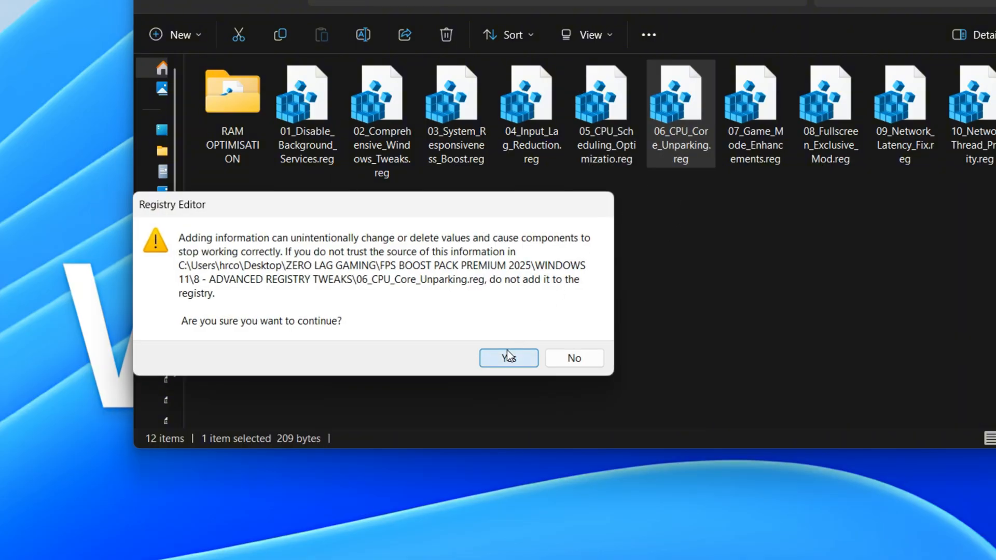
click(509, 357)
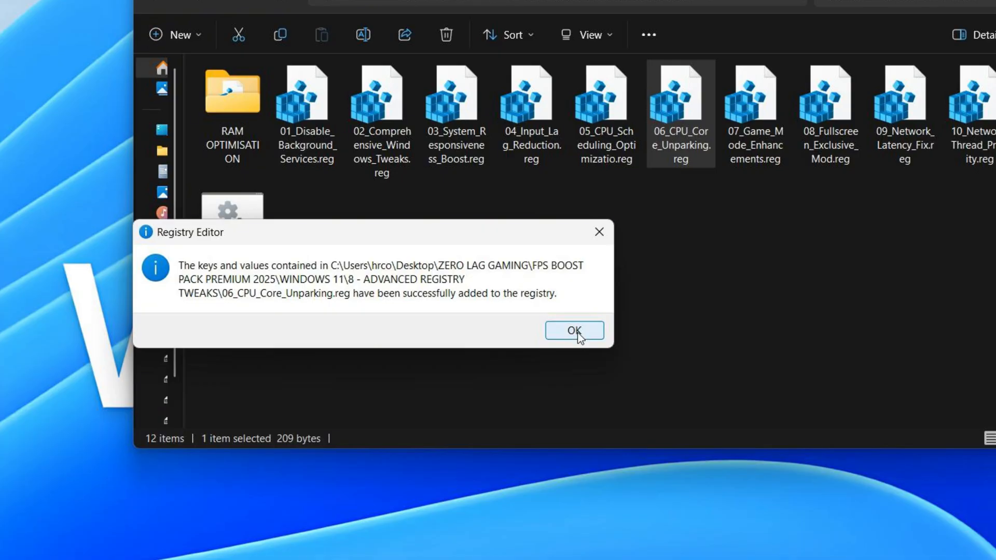
click(572, 331)
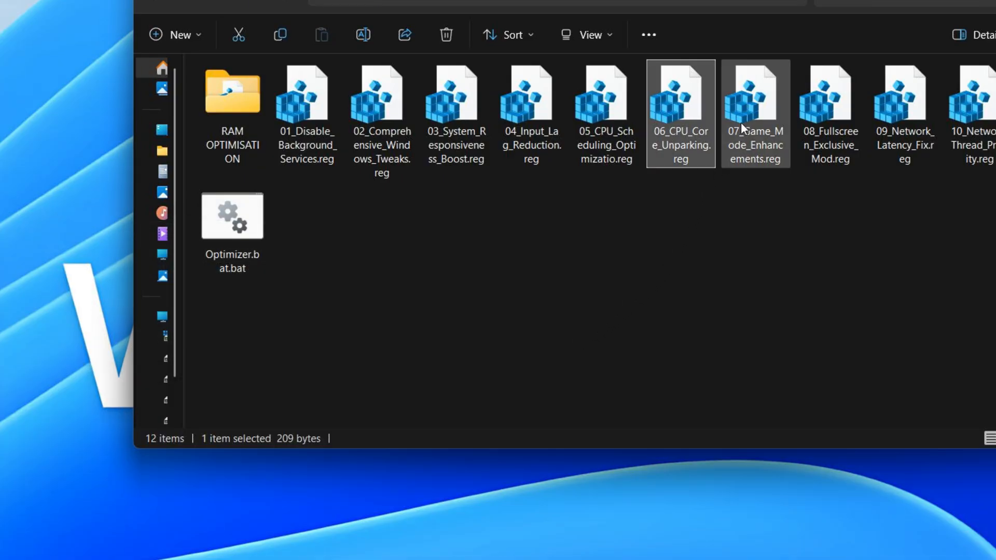
double_click(755, 96)
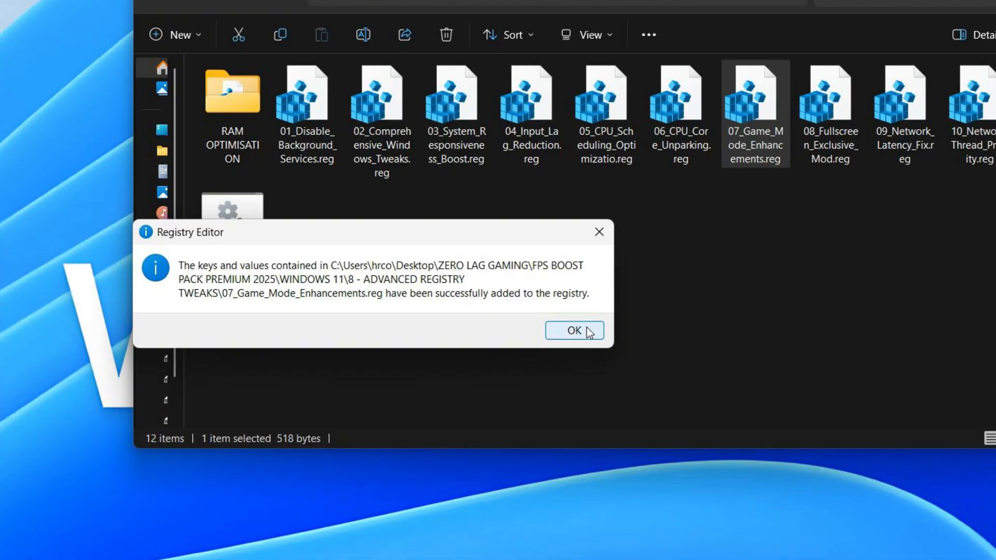
click(572, 330)
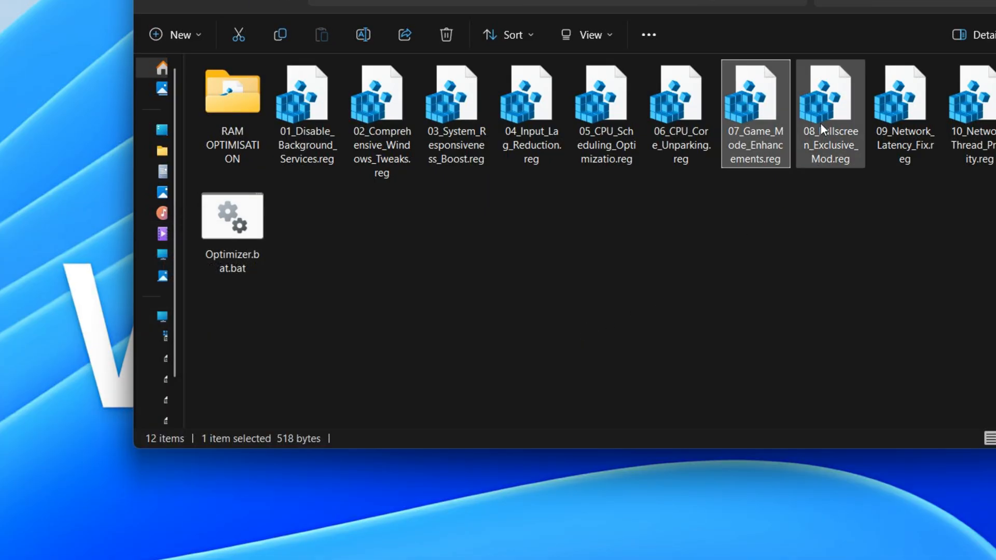
Merge 08_Fullscreen_Exclusive_Mod.reg, 09 and 10_Network_Thread_Priority.reg into the registry
double_click(829, 96)
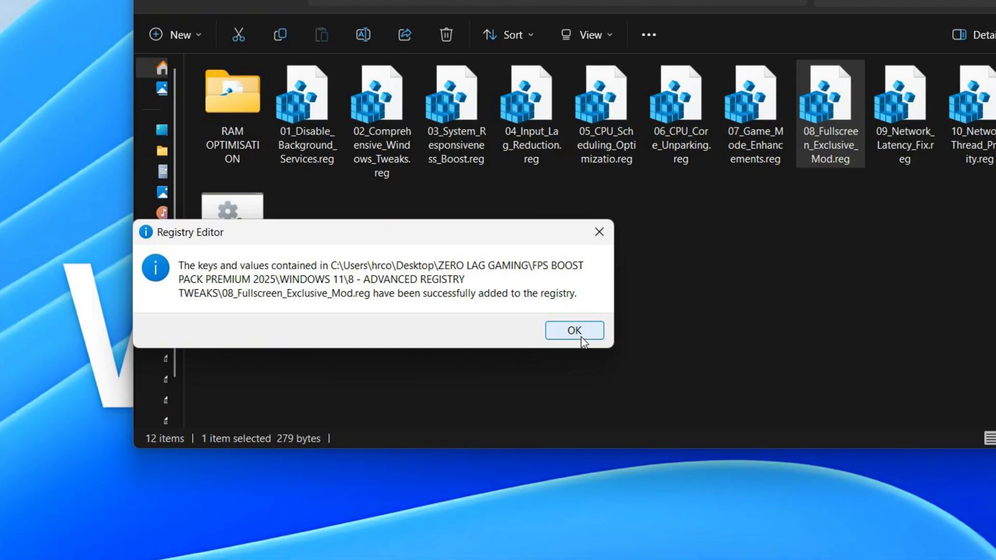
click(572, 331)
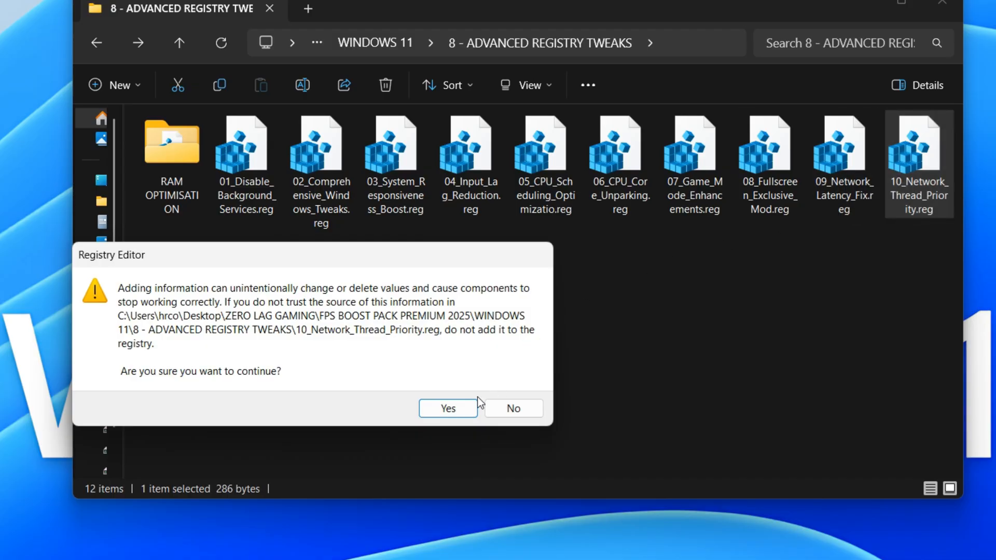
click(448, 408)
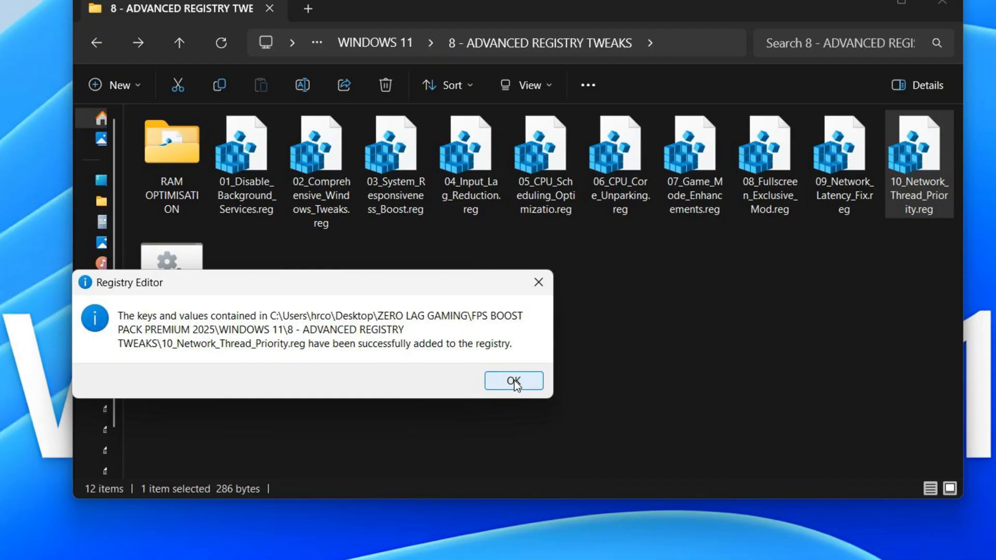
click(512, 381)
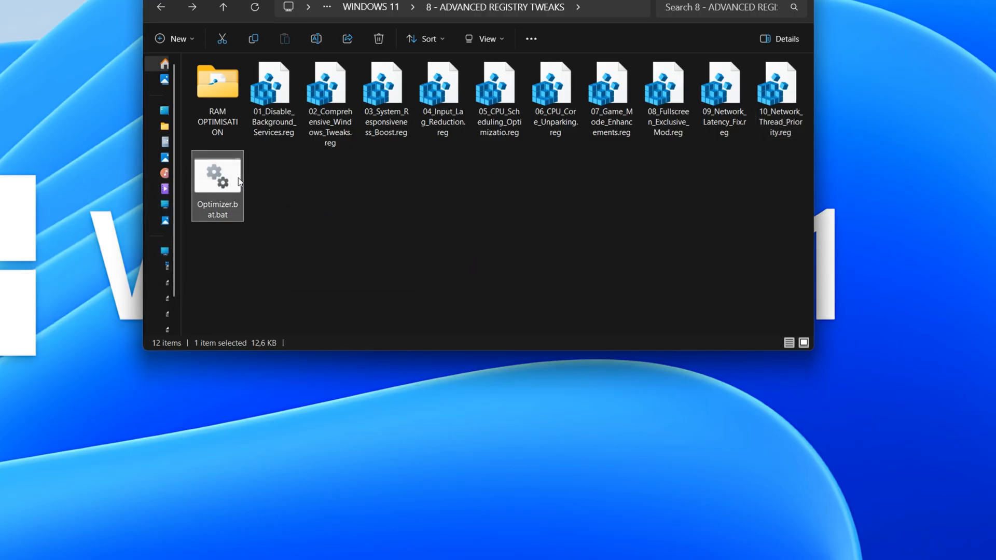
Run Optimizer.bat until it reports optimization complete with restart required, then exit
double_click(217, 172)
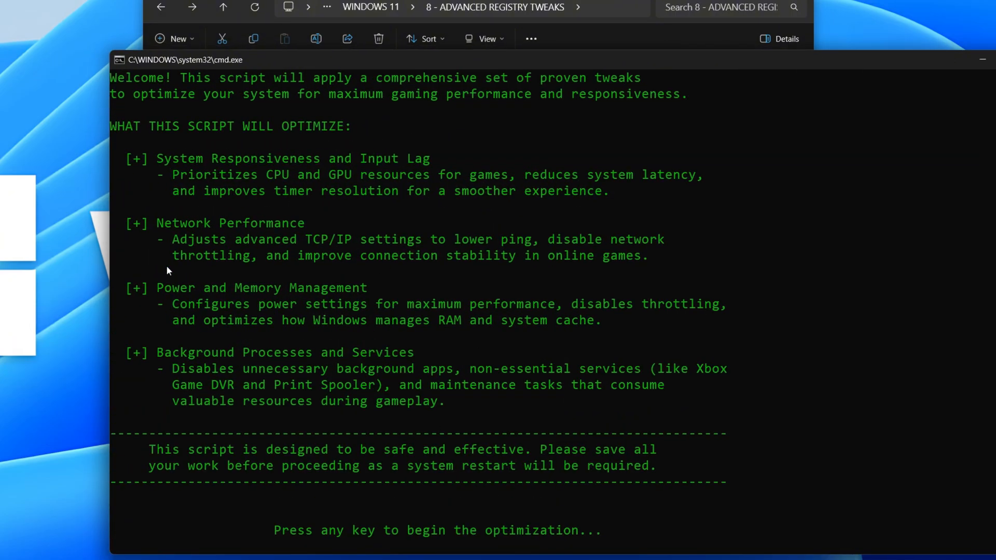
key(enter)
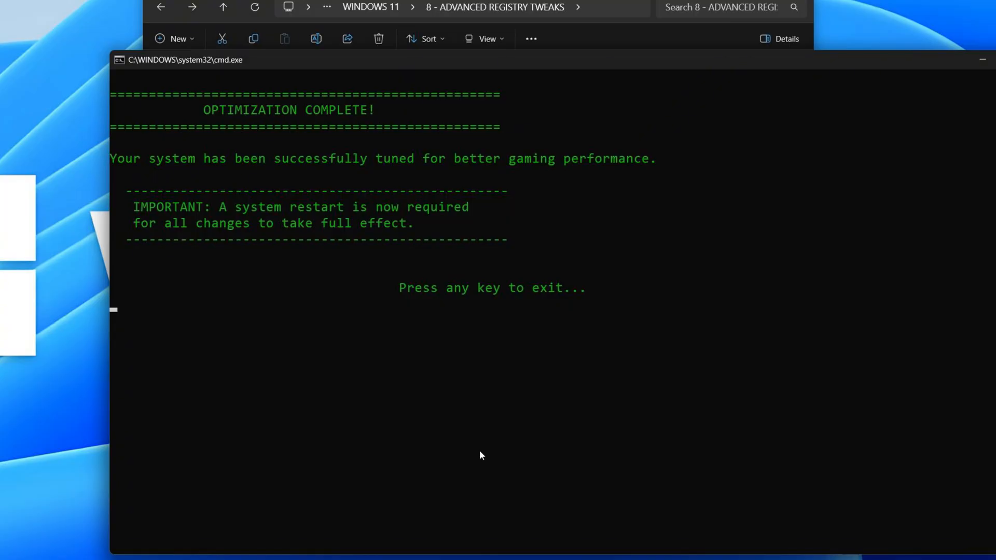
key(enter)
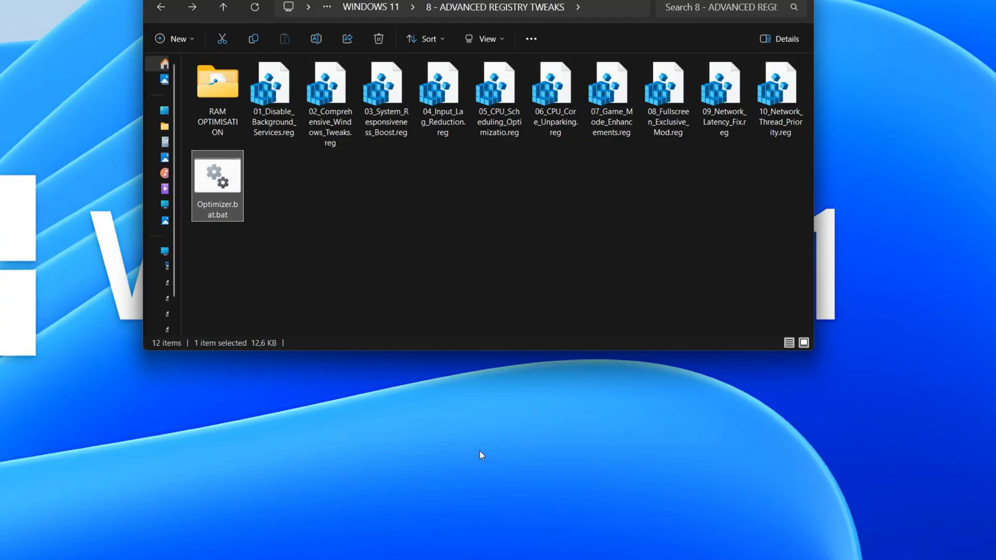
Run Services_Tuner.bat from 9 - CRITICAL WINDOWS SETTINGS to disable non-essential features
click(161, 6)
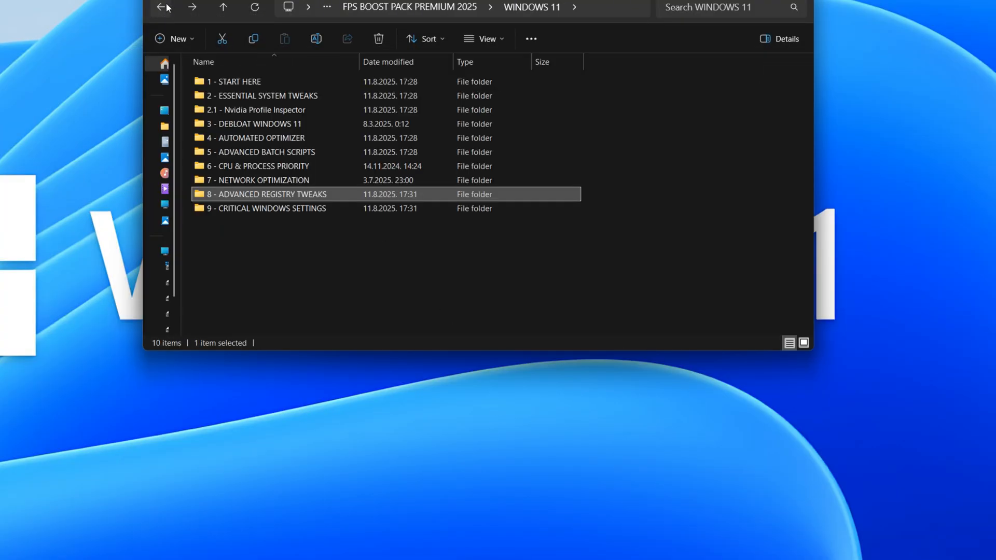
double_click(265, 208)
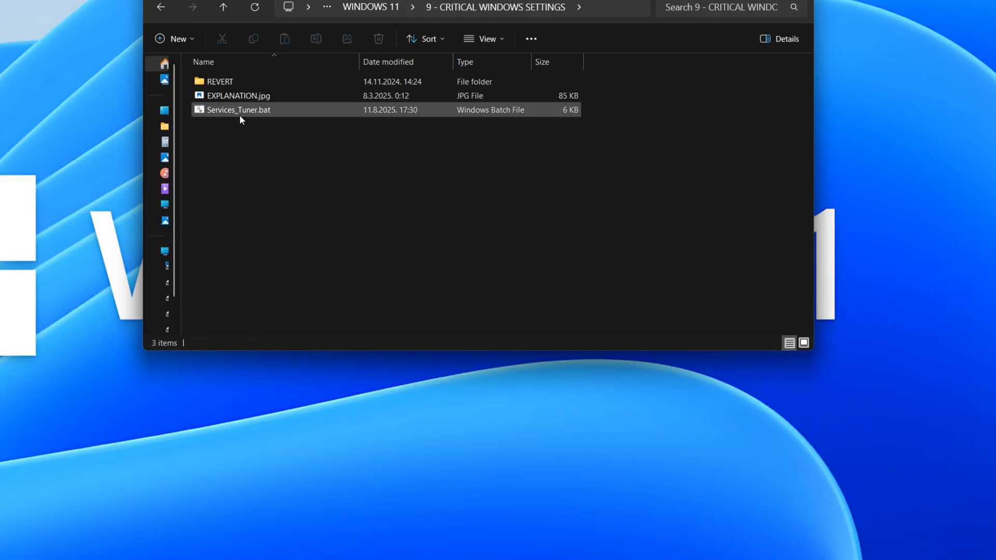
double_click(238, 110)
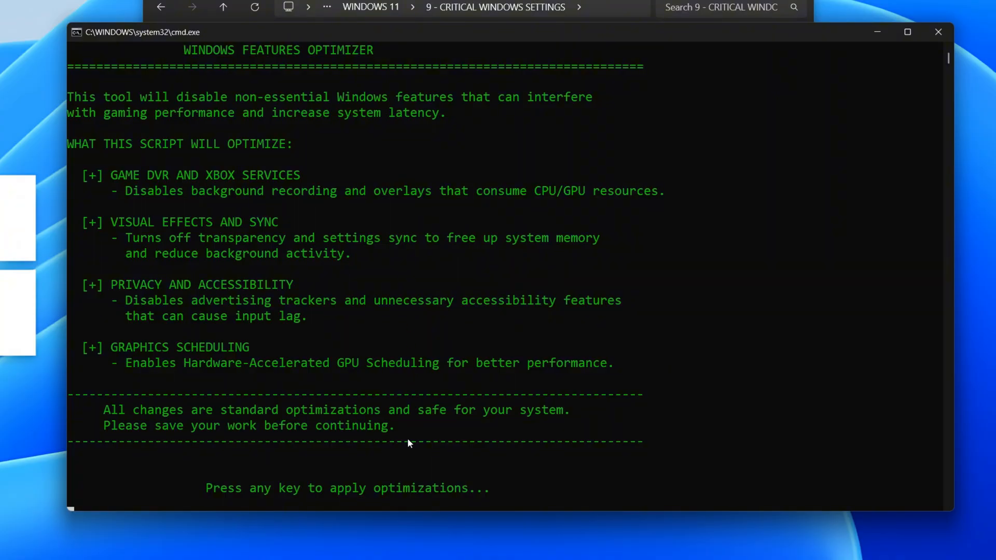
key(enter)
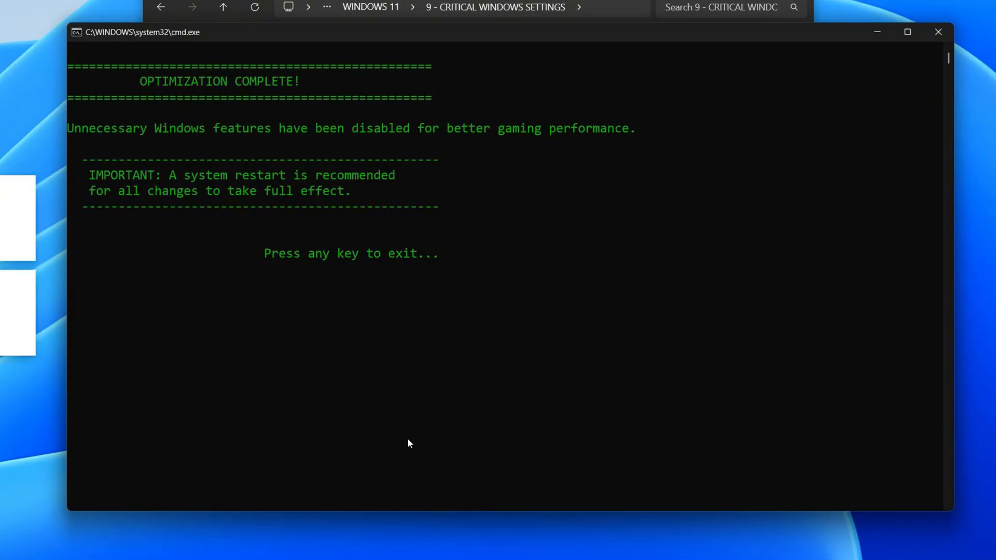
key(enter)
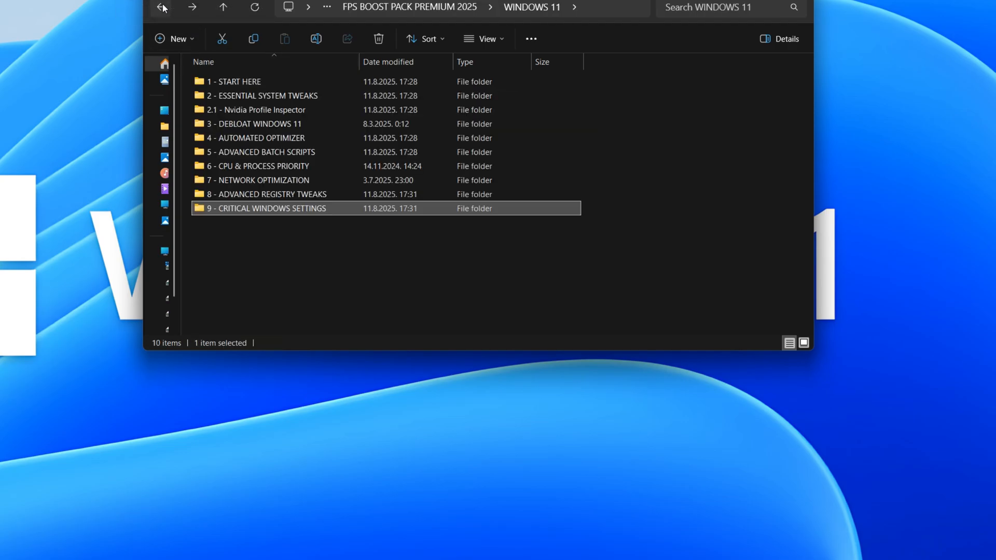